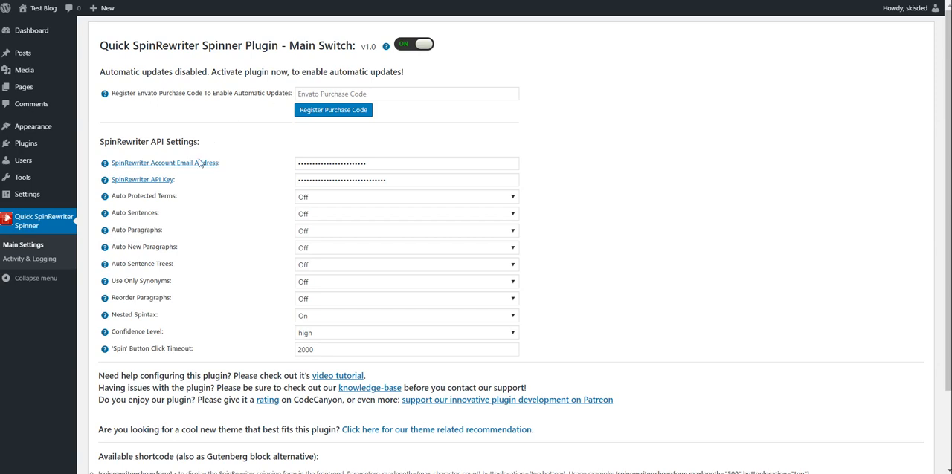
pyautogui.moveTo(128, 208)
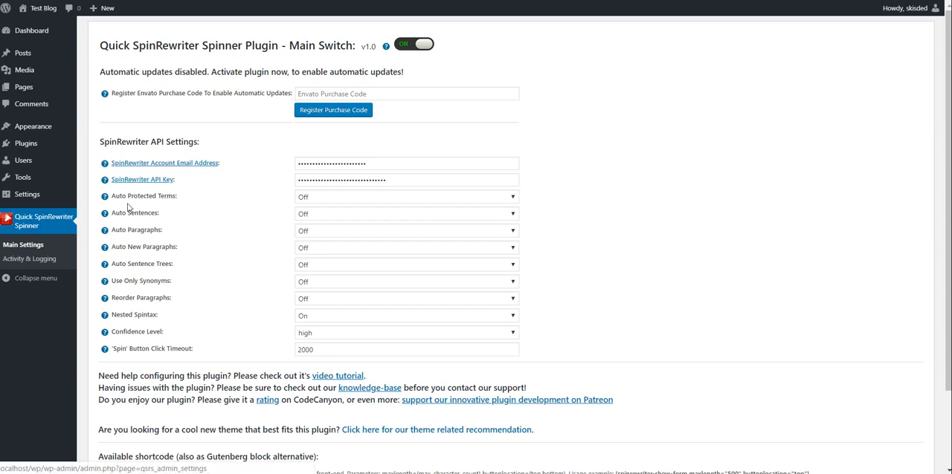
pyautogui.moveTo(282, 66)
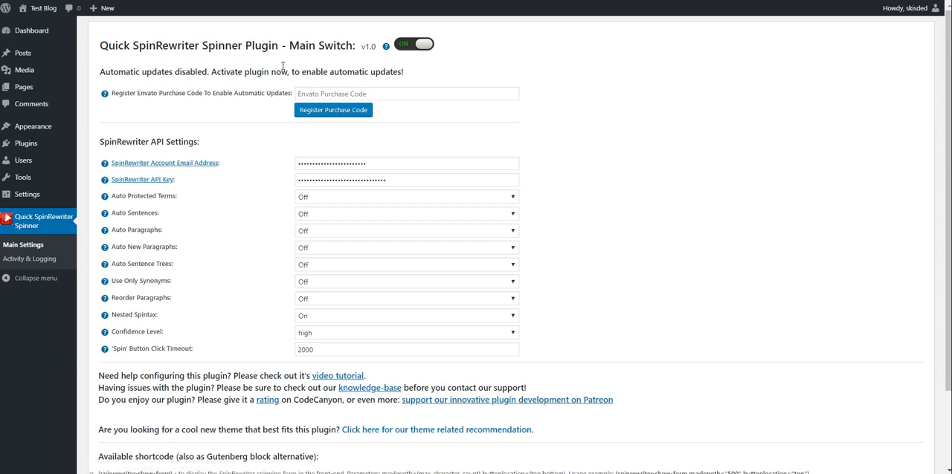
pyautogui.moveTo(273, 88)
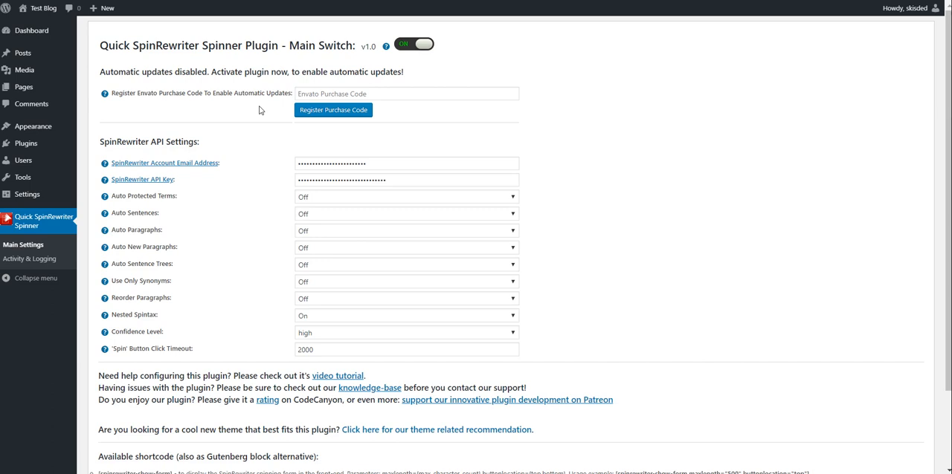
pyautogui.moveTo(235, 117)
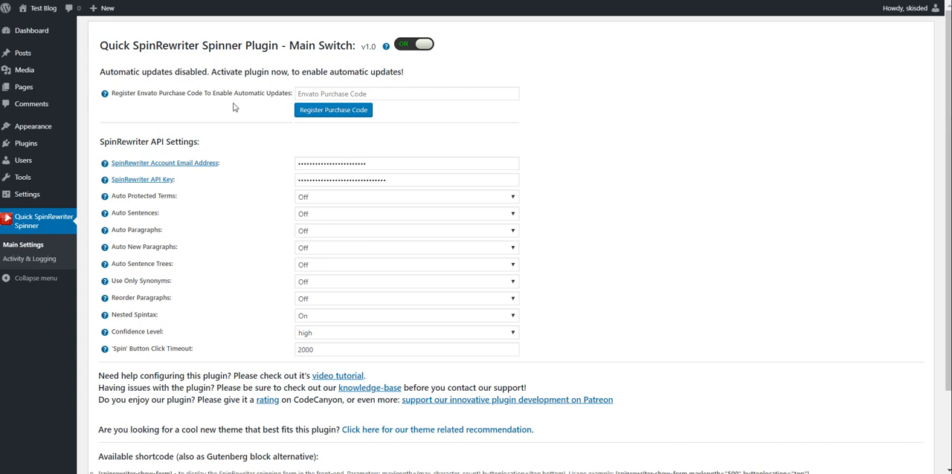
pyautogui.moveTo(226, 112)
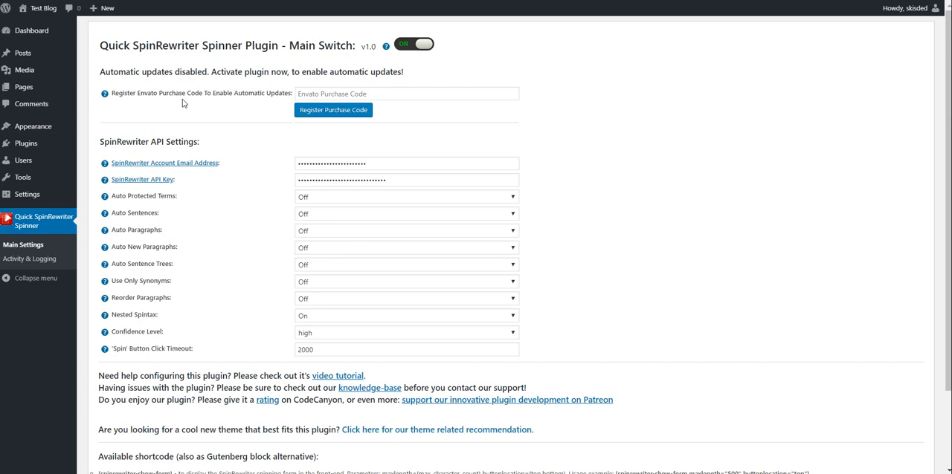
pyautogui.moveTo(483, 79)
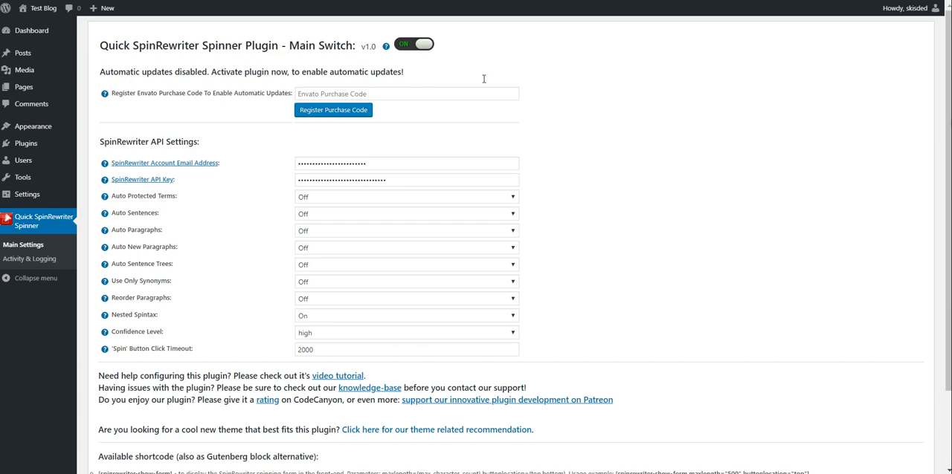
# Step: Follow the SpinRewriter API Key link to spinrewriter.com and open its API guidelines page
pyautogui.scroll(-3)
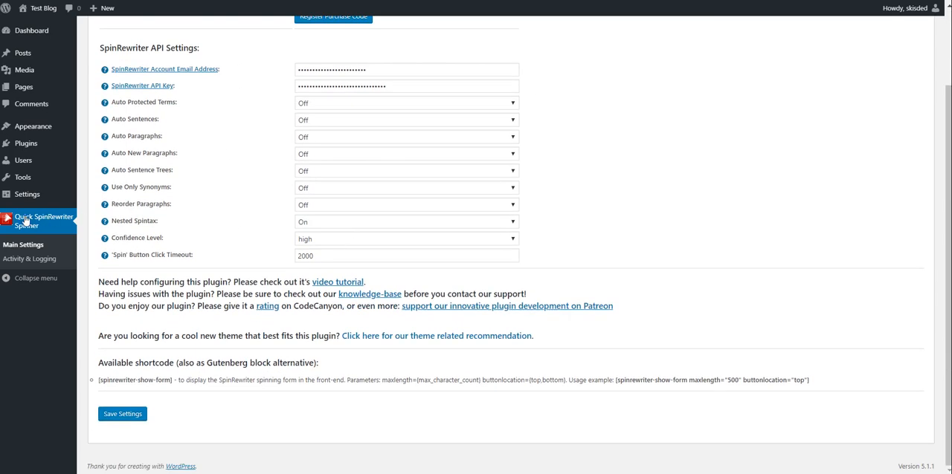
pyautogui.scroll(3)
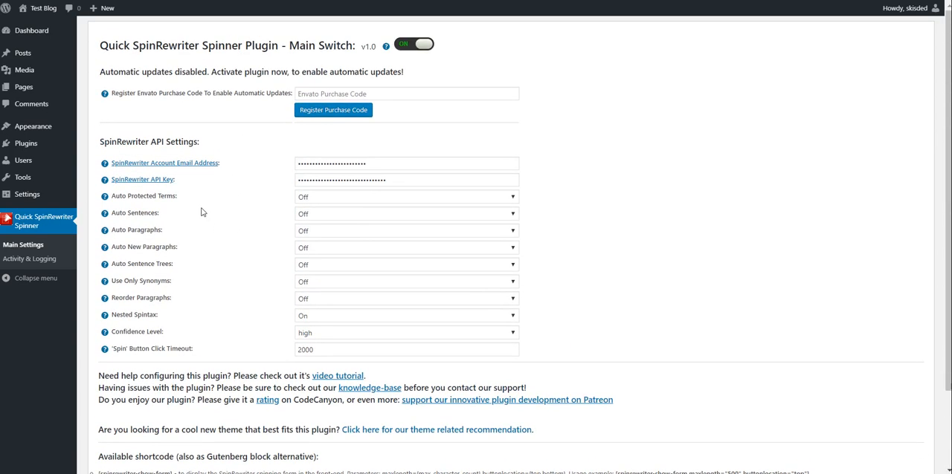
pyautogui.moveTo(240, 144)
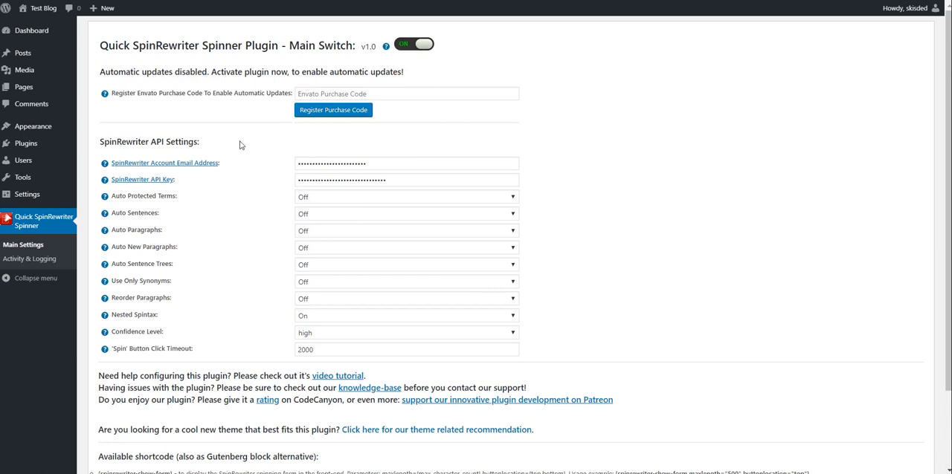
pyautogui.moveTo(134, 167)
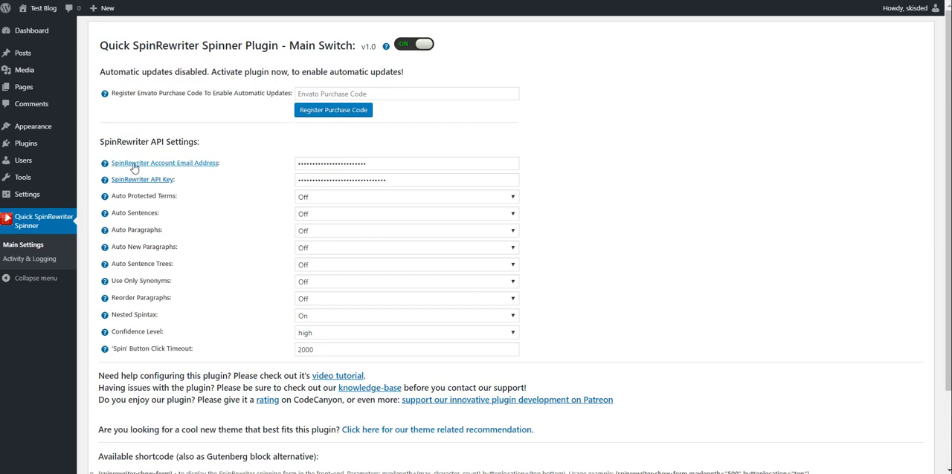
pyautogui.moveTo(142, 168)
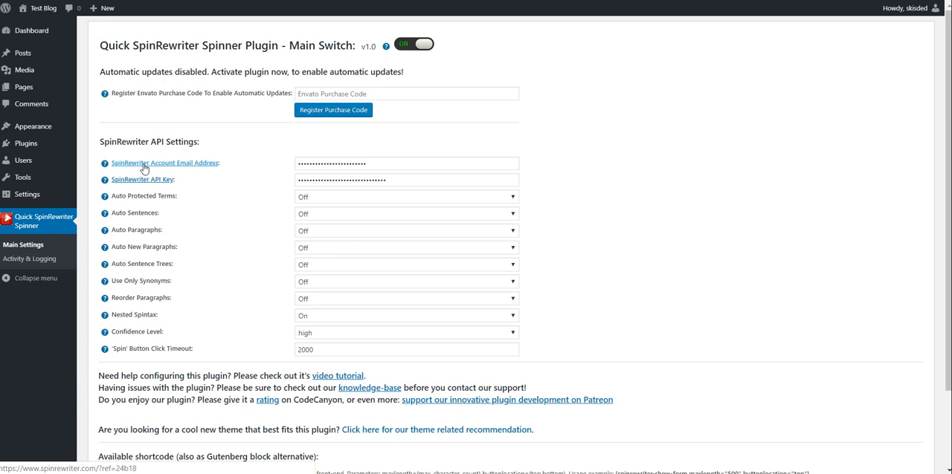
pyautogui.moveTo(205, 168)
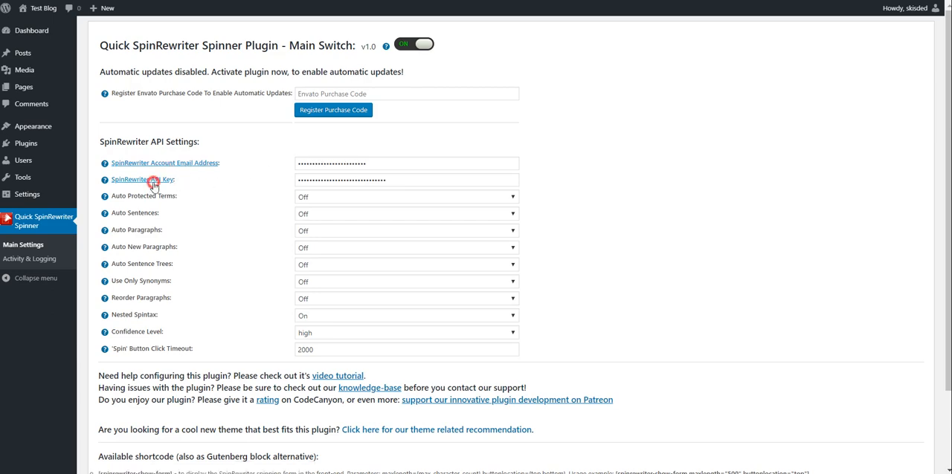
pyautogui.click(133, 179)
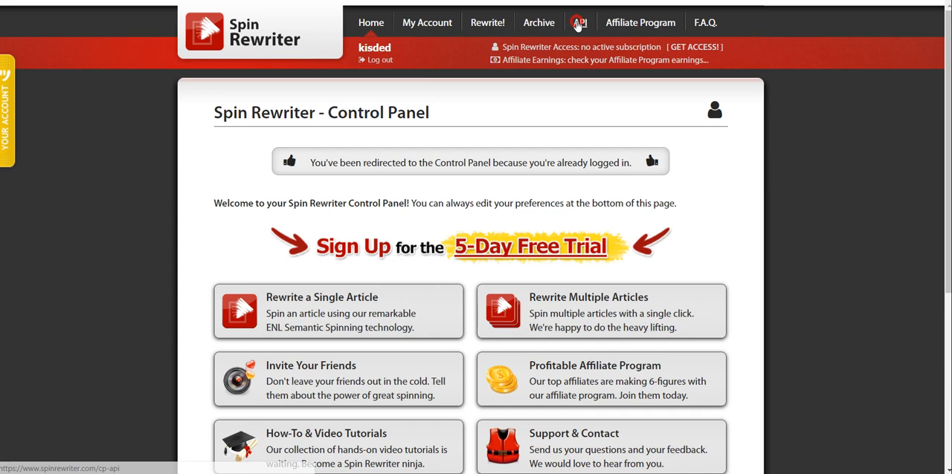
pyautogui.click(579, 23)
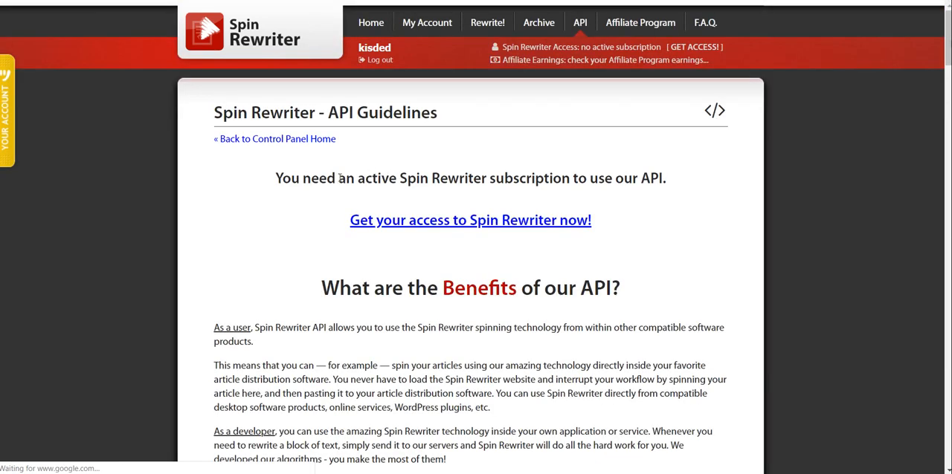
pyautogui.moveTo(572, 207)
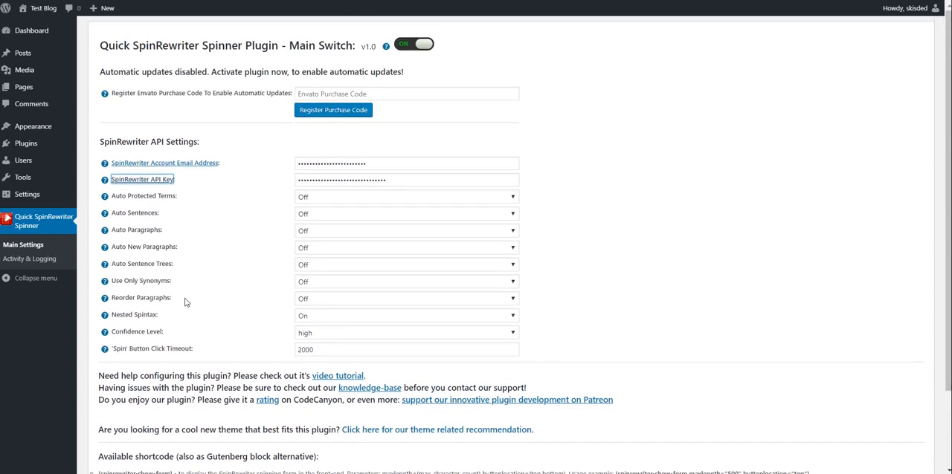
pyautogui.moveTo(126, 197)
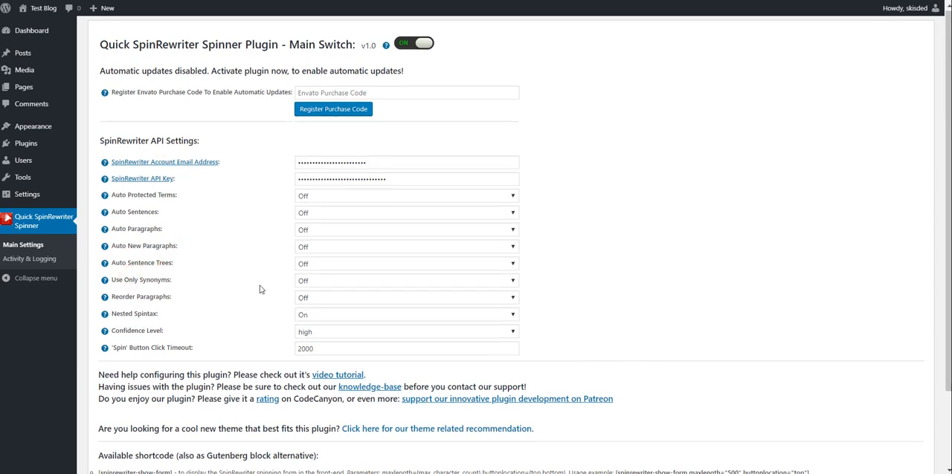
# Step: Scroll the plugin settings page down to the Available shortcode section
pyautogui.scroll(-3)
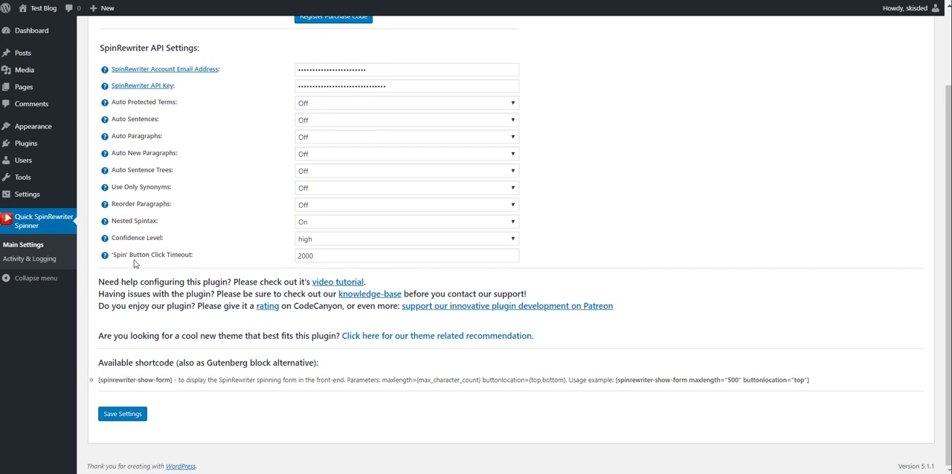
pyautogui.moveTo(183, 255)
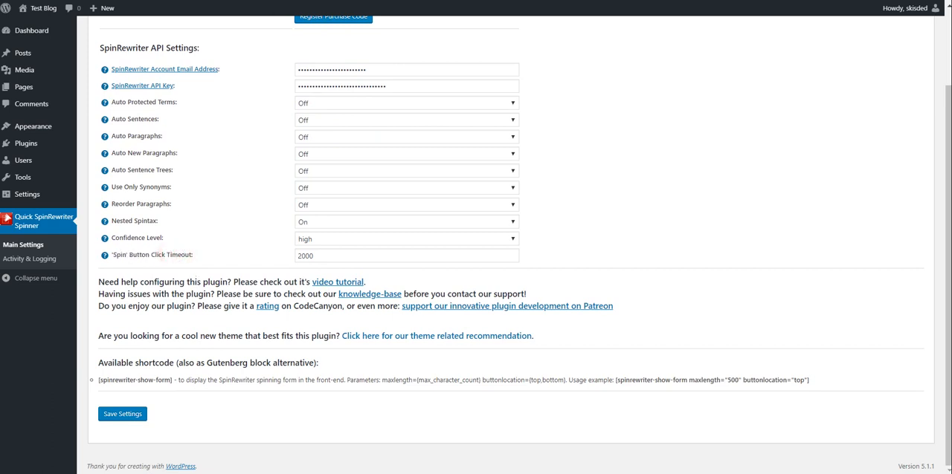
pyautogui.moveTo(191, 220)
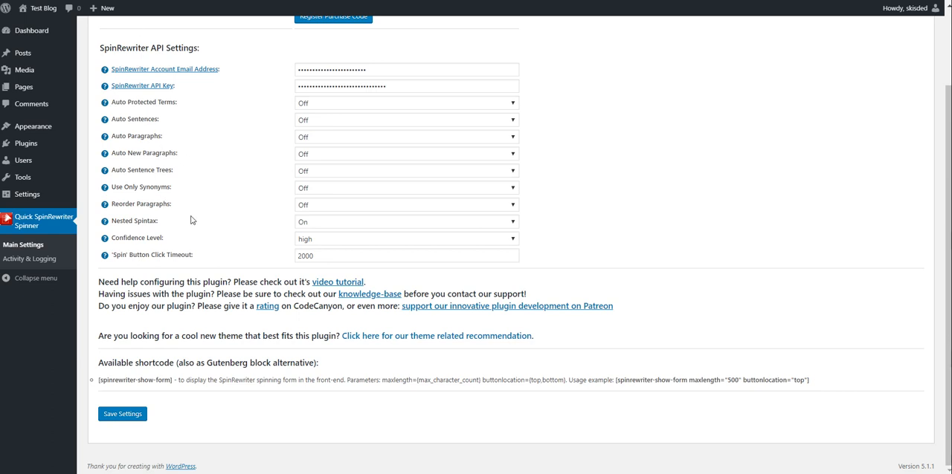
pyautogui.moveTo(310, 270)
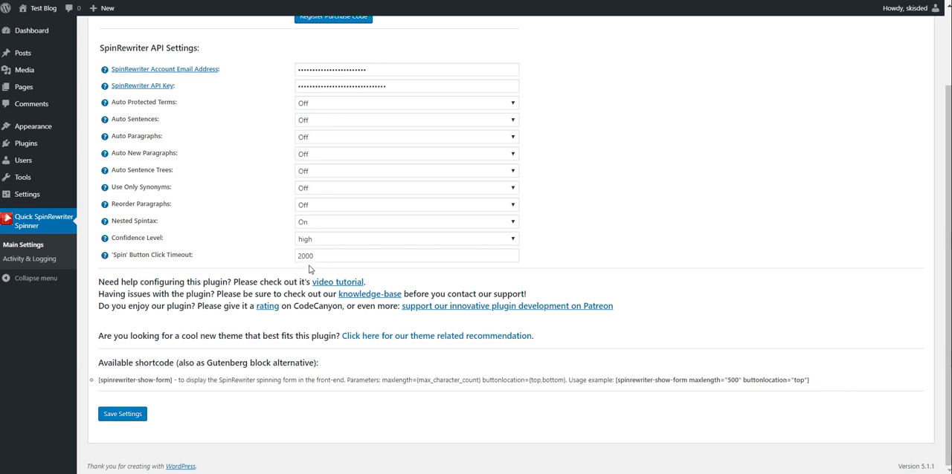
pyautogui.moveTo(231, 235)
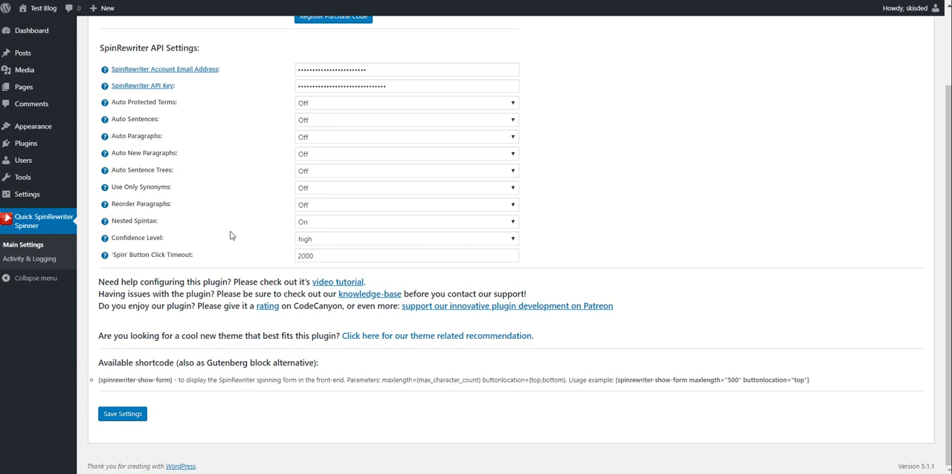
pyautogui.moveTo(23, 53)
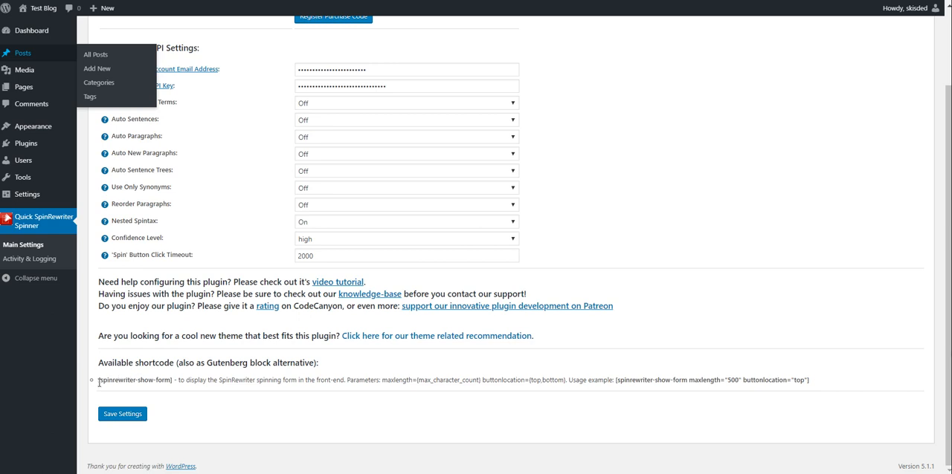
# Step: Copy the [spinrewriter-show-form] shortcode into a new post titled 'Test page' and publish it
pyautogui.doubleClick(134, 380)
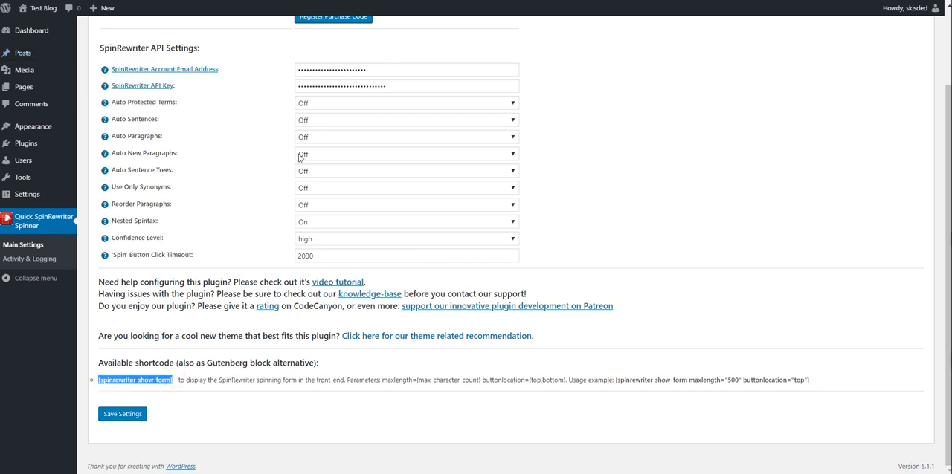
pyautogui.click(22, 53)
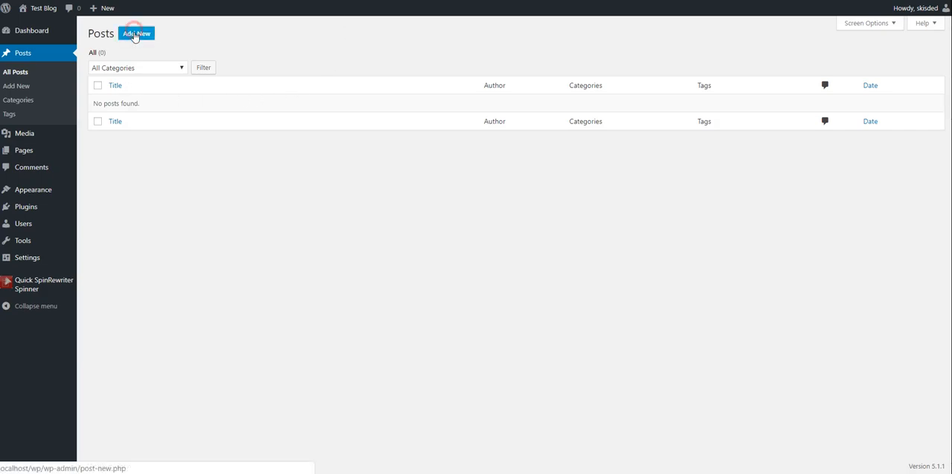
pyautogui.click(136, 34)
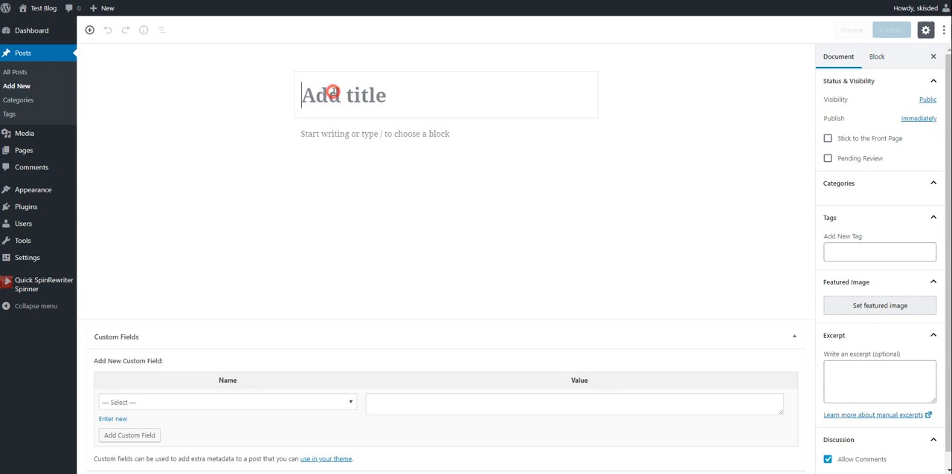
pyautogui.write('Test page')
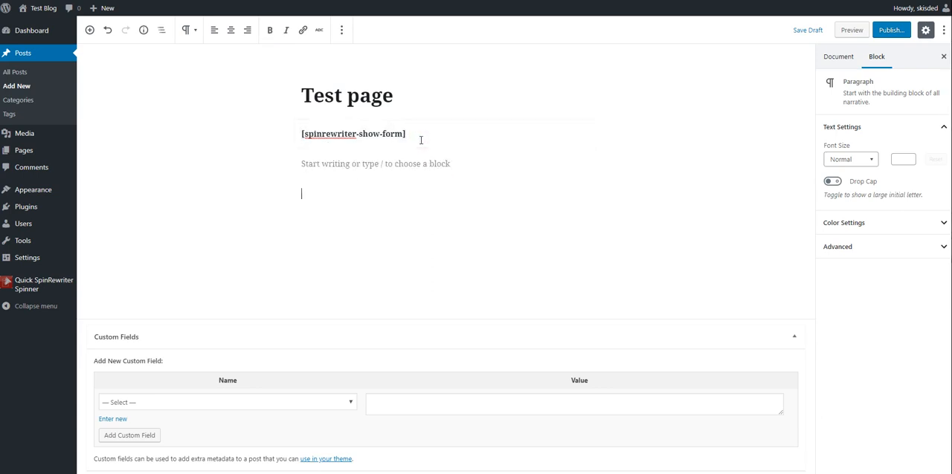
pyautogui.moveTo(536, 161)
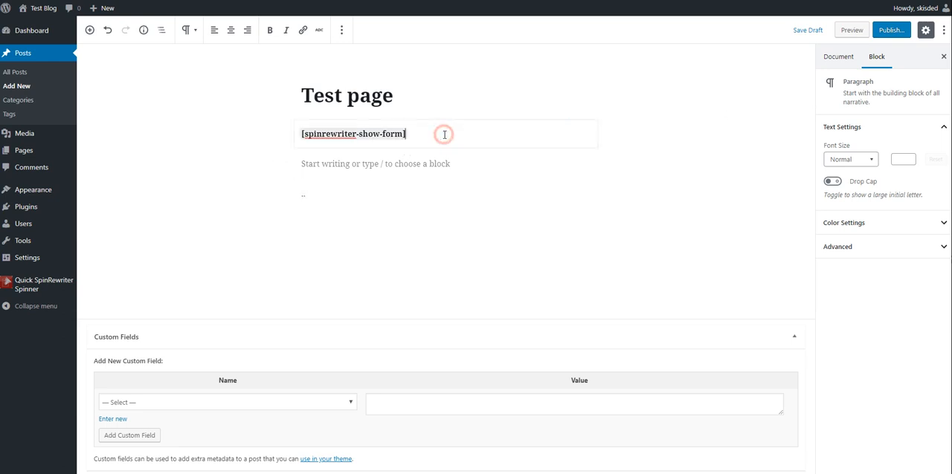
pyautogui.click(892, 30)
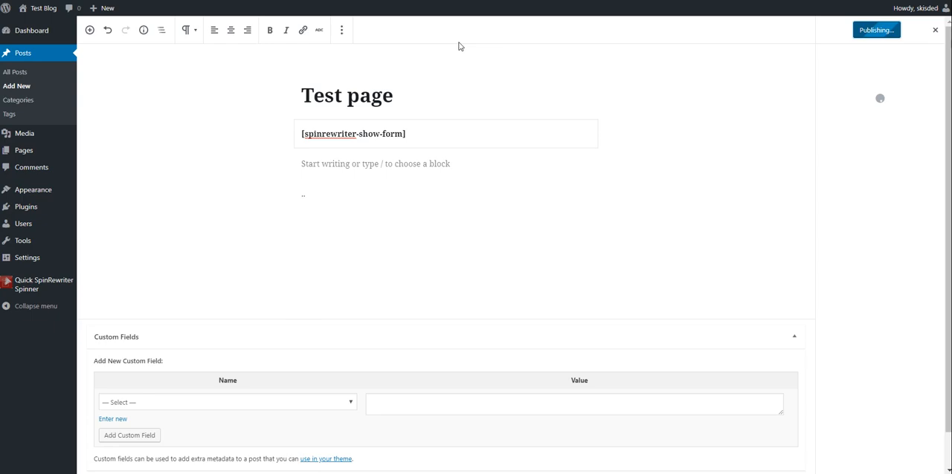
# Step: Confirm publishing and view the live Test page post
pyautogui.click(875, 30)
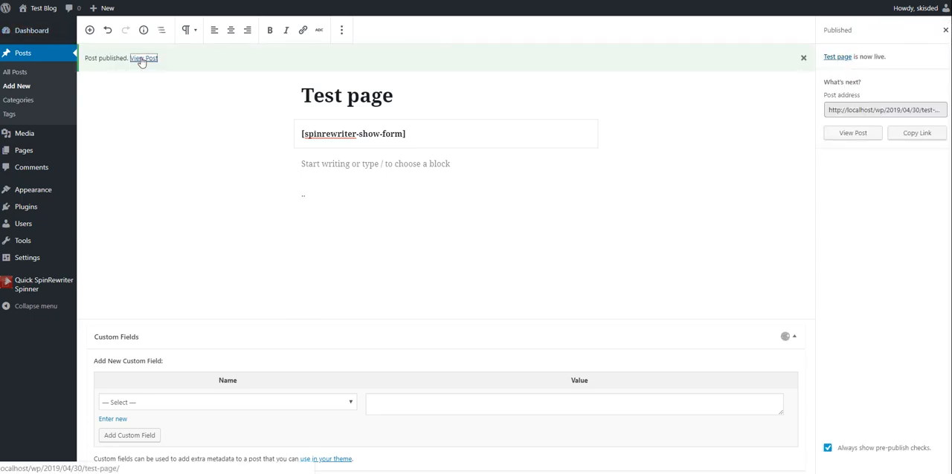
pyautogui.click(143, 58)
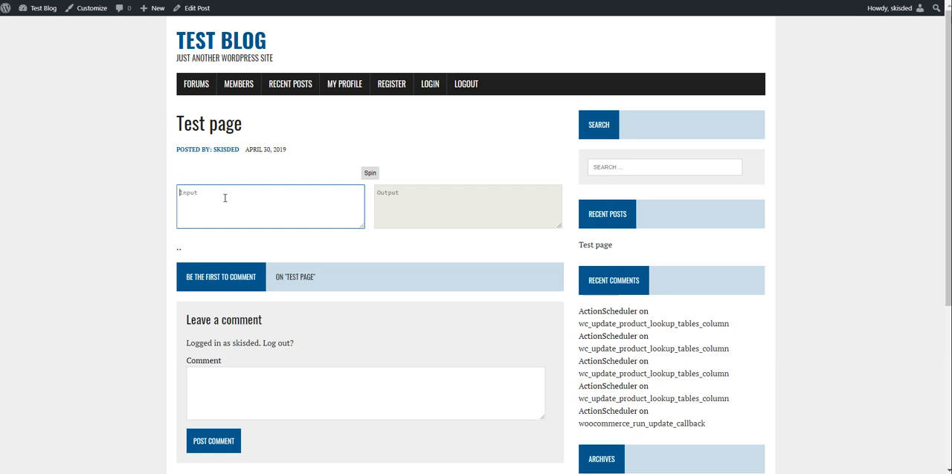
# Step: Enter a short paragraph asking John for some nice apples into the Input box
pyautogui.write('I am here for fu')
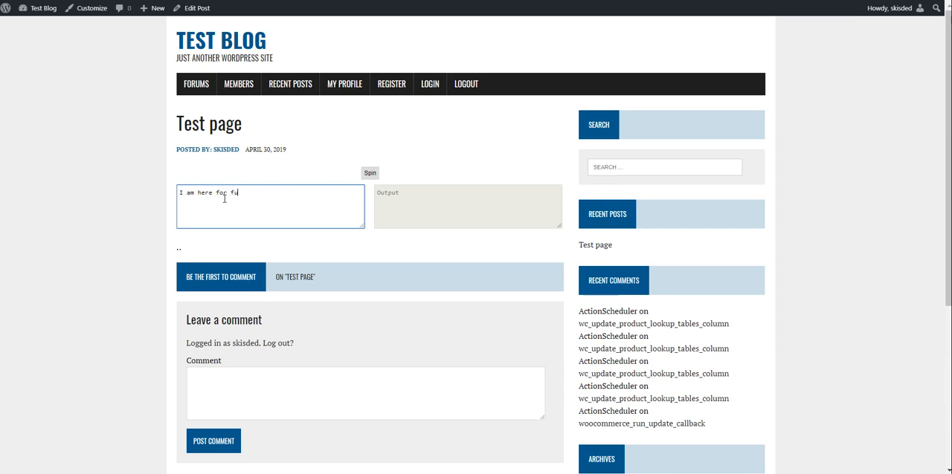
pyautogui.write('n, please')
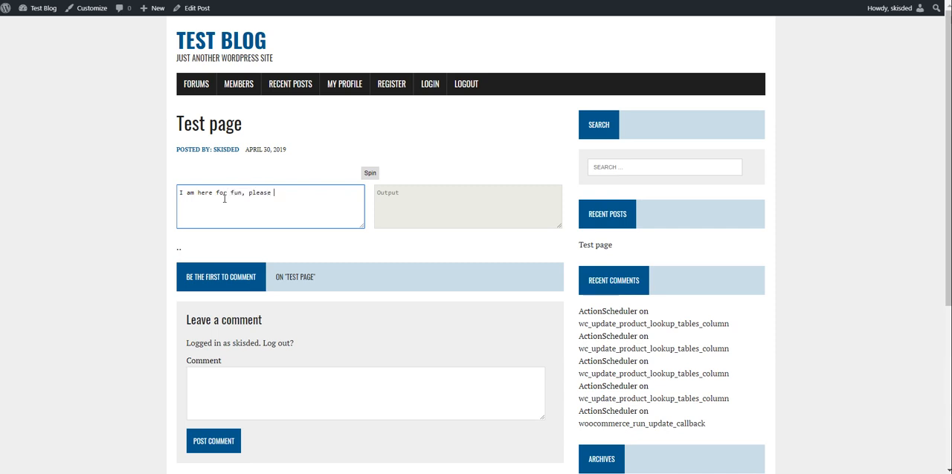
pyautogui.write('give me some')
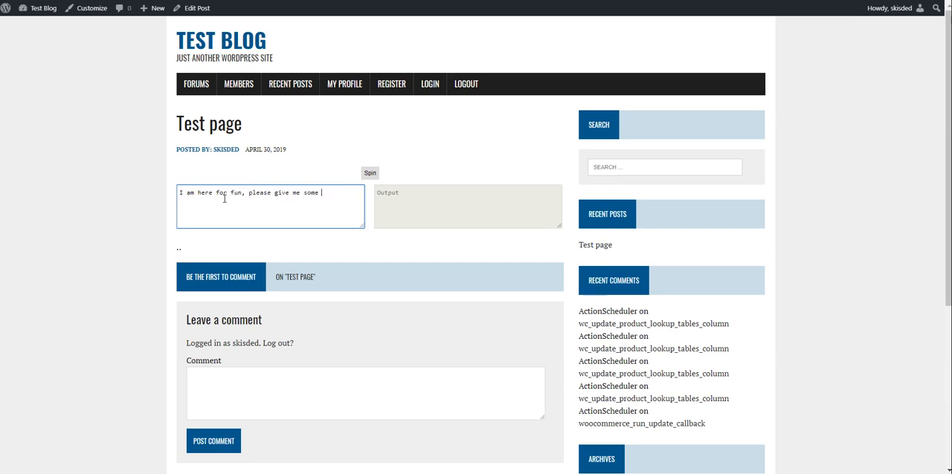
pyautogui.write('nice apples to eat. My name i')
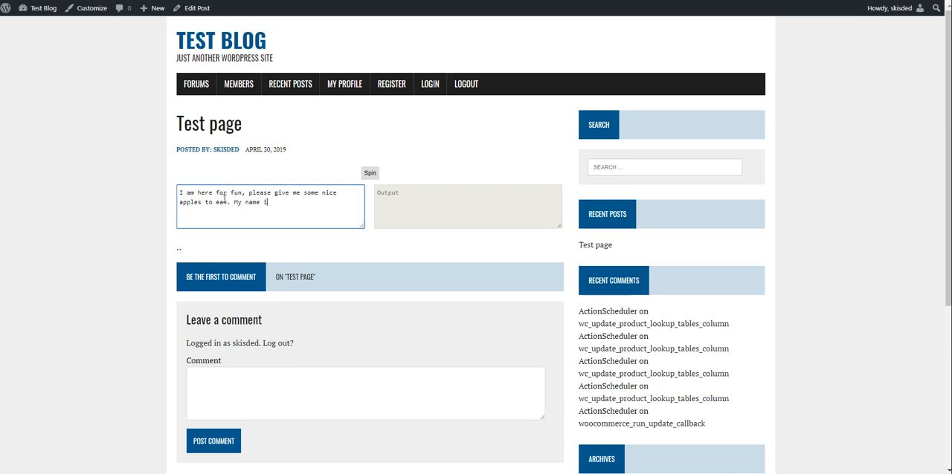
pyautogui.write('s John,')
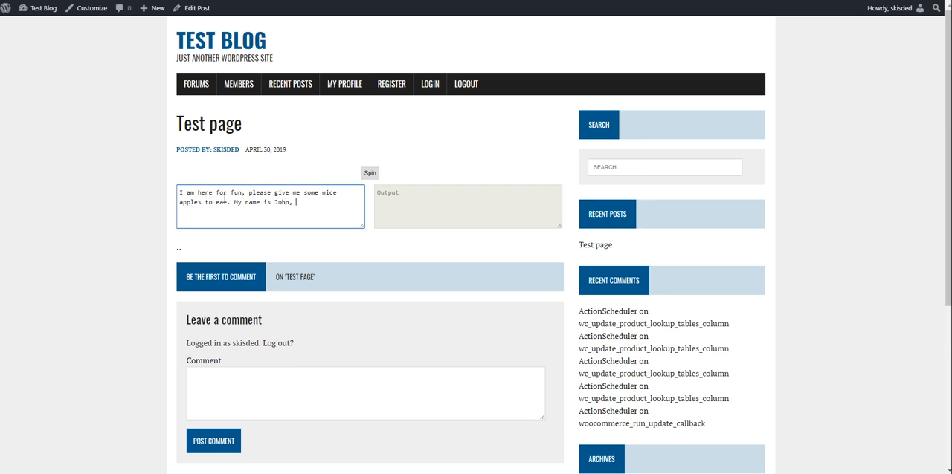
pyautogui.write('I am al')
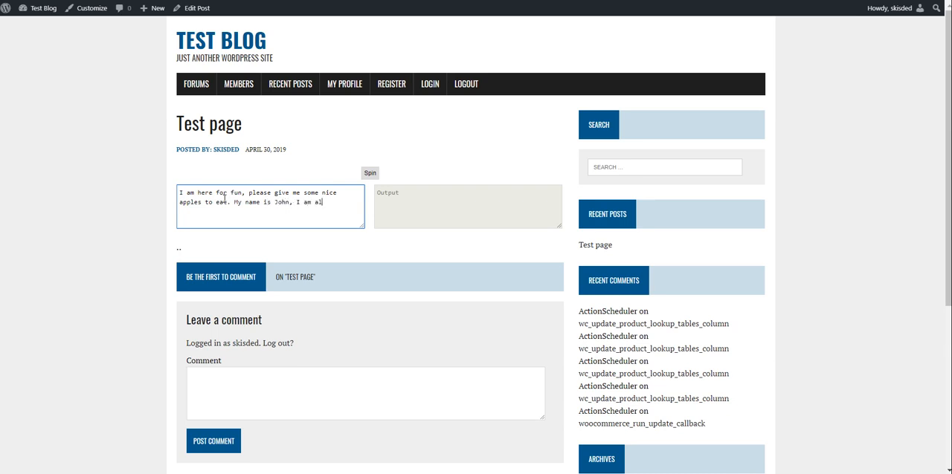
pyautogui.write('little')
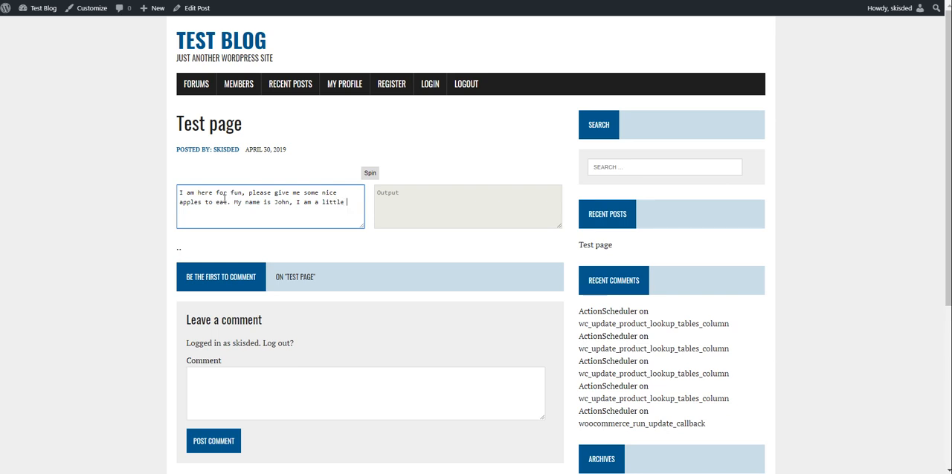
pyautogui.write('tired now.')
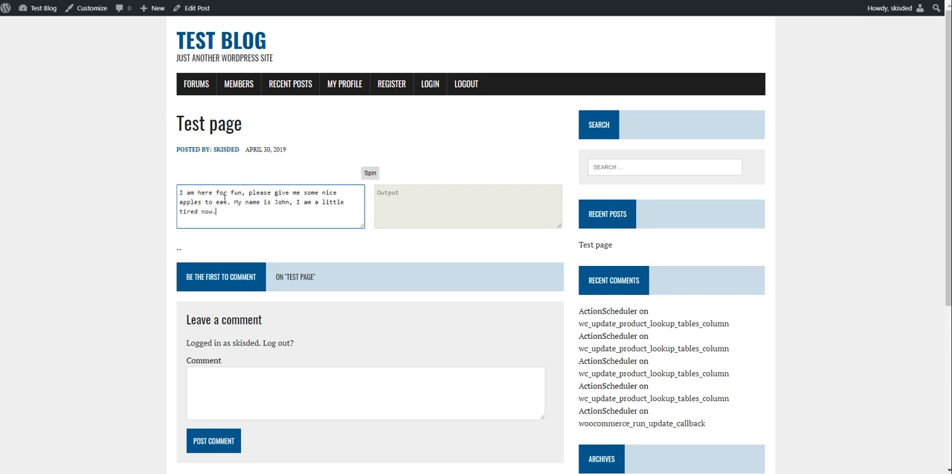
# Step: Spin the apple paragraph twice to get two reworded versions
pyautogui.click(369, 173)
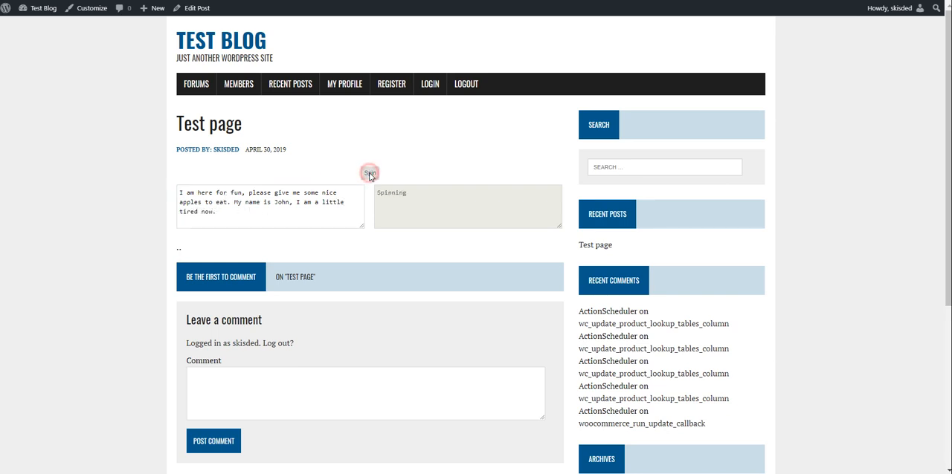
pyautogui.click(369, 173)
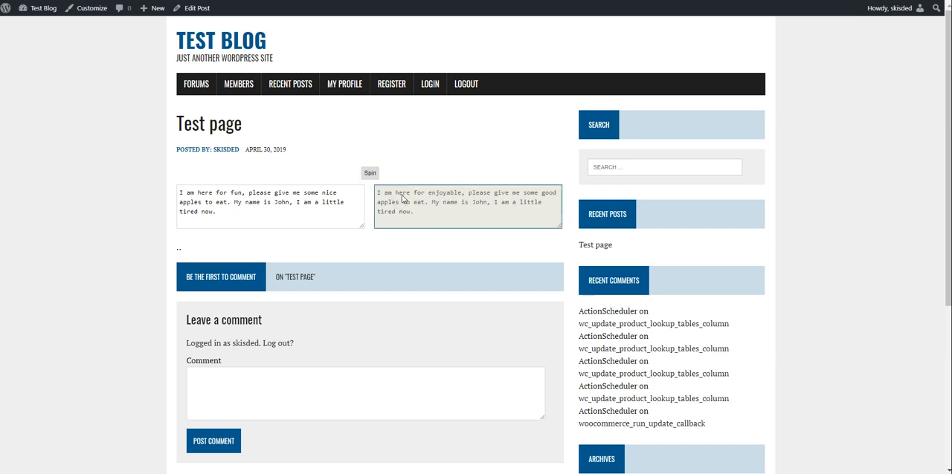
pyautogui.moveTo(512, 197)
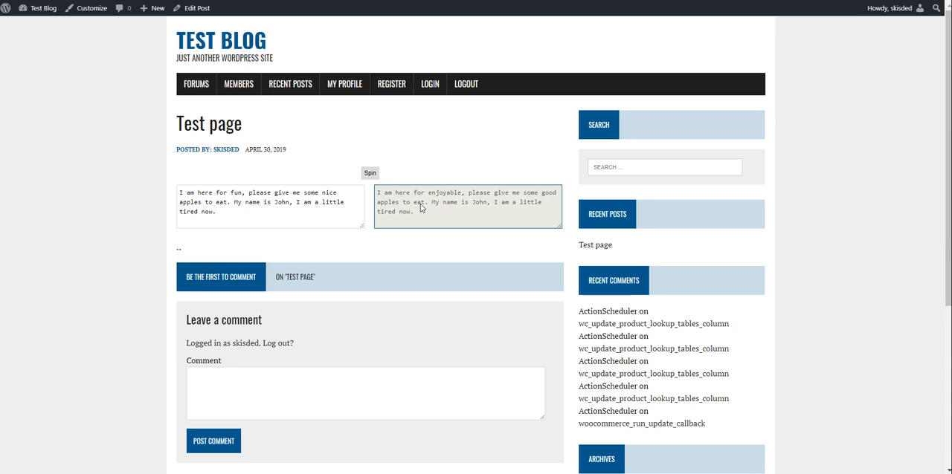
pyautogui.moveTo(381, 218)
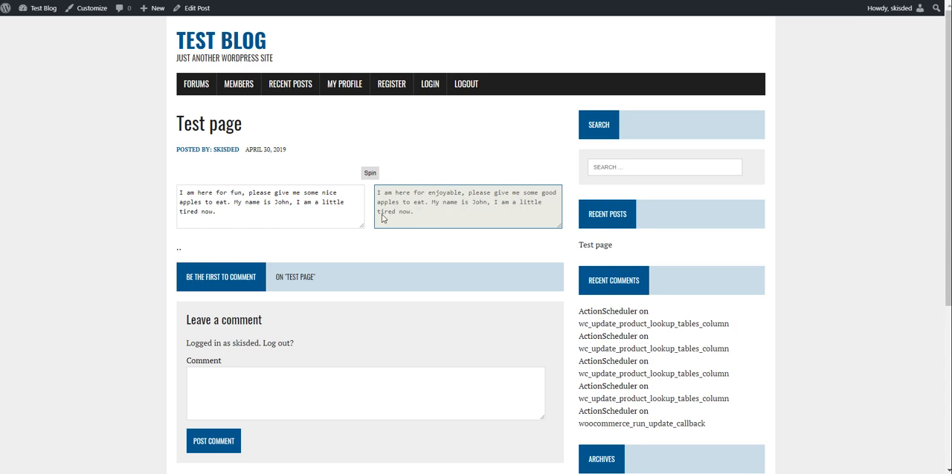
pyautogui.click(270, 206)
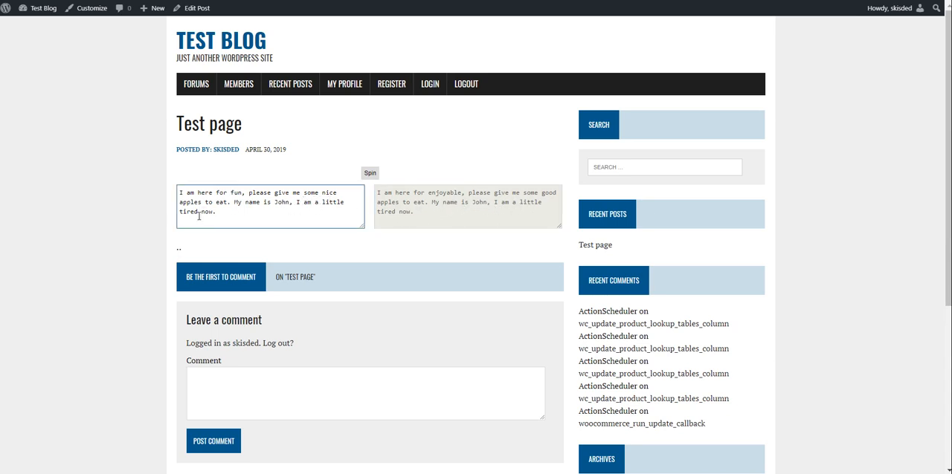
pyautogui.click(370, 173)
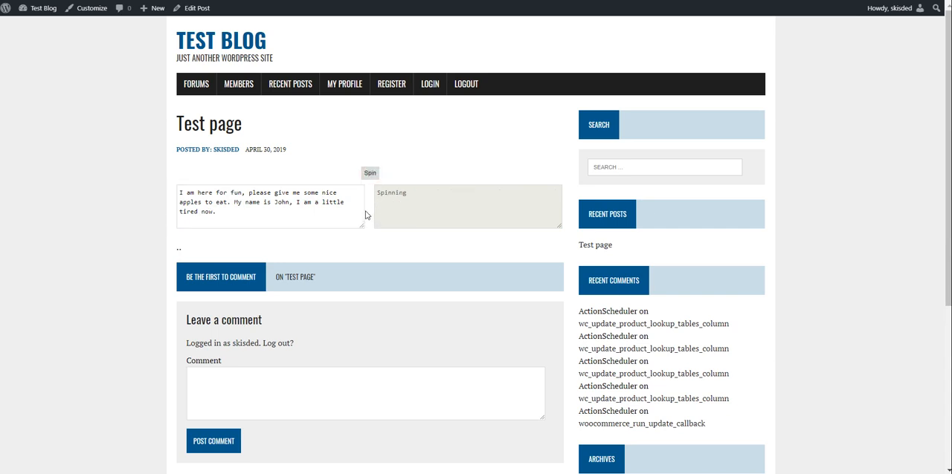
pyautogui.click(369, 172)
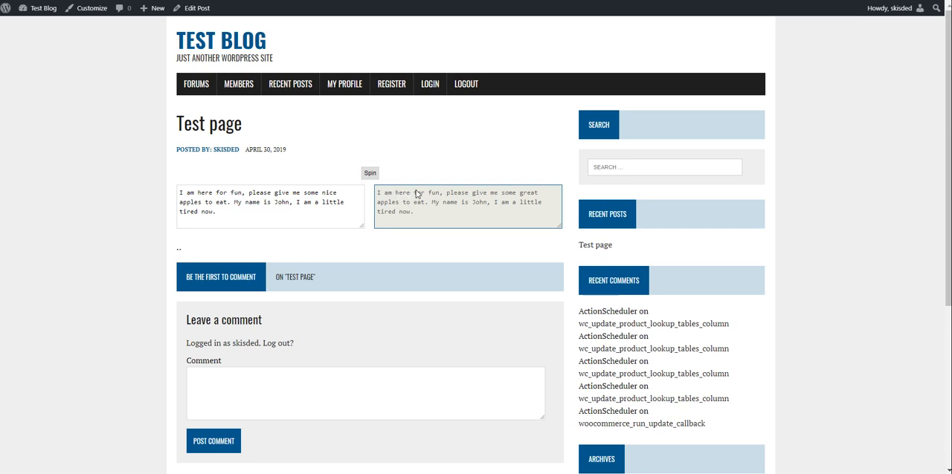
pyautogui.moveTo(406, 208)
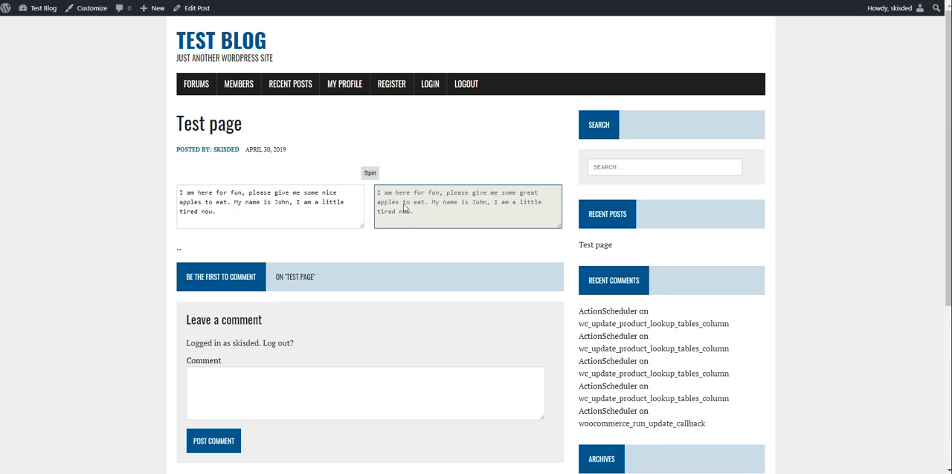
pyautogui.moveTo(429, 212)
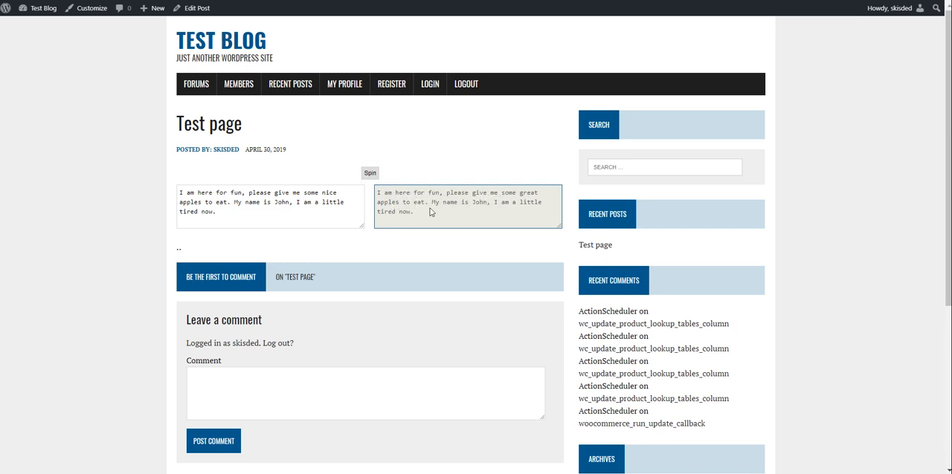
pyautogui.moveTo(285, 55)
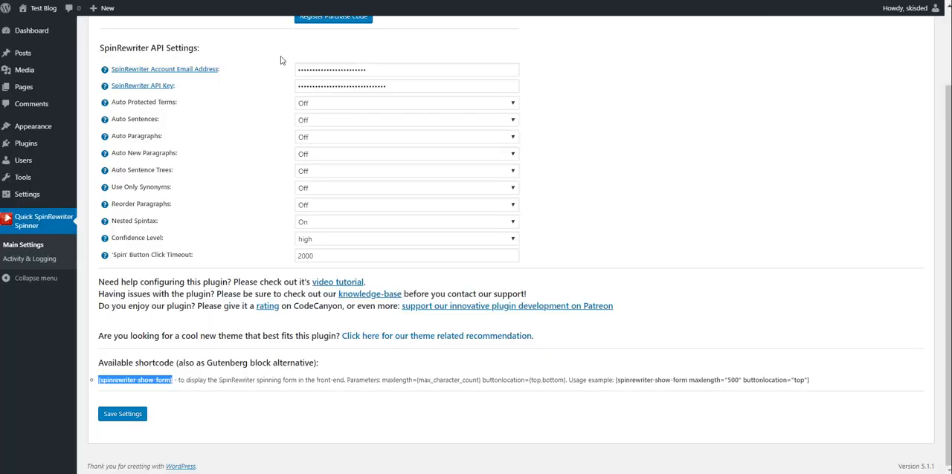
# Step: Choose Low in the Confidence Level dropdown
pyautogui.click(405, 238)
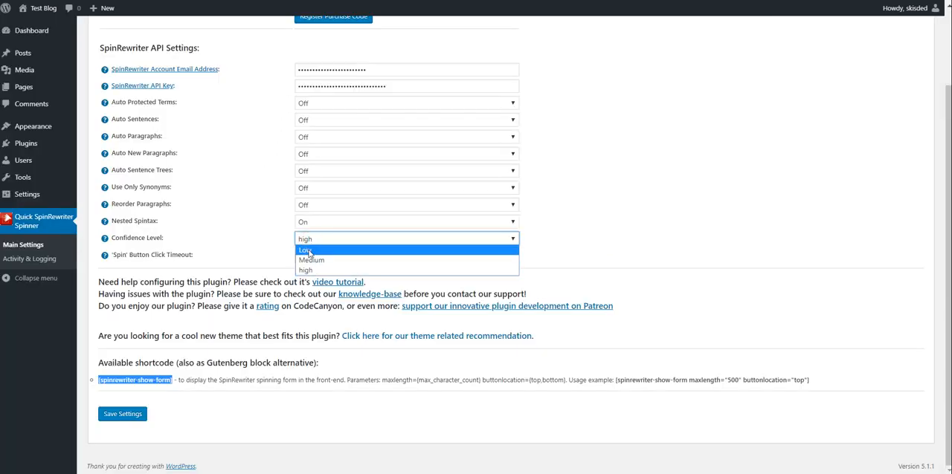
pyautogui.click(305, 250)
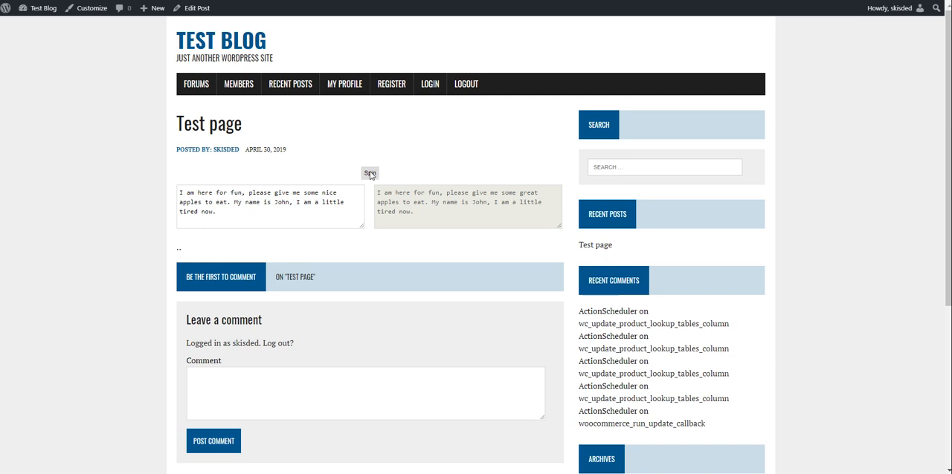
# Step: Spin the sample text again at Low confidence, then go back to the plugin settings
pyautogui.click(369, 173)
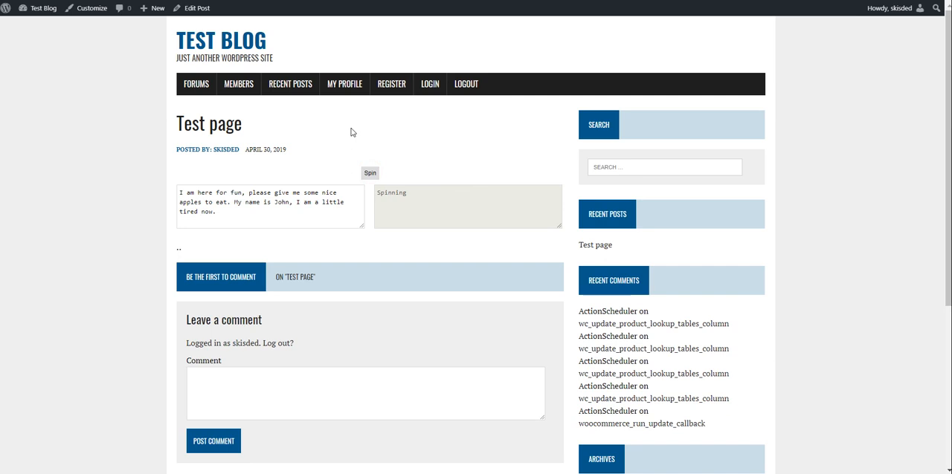
pyautogui.click(370, 173)
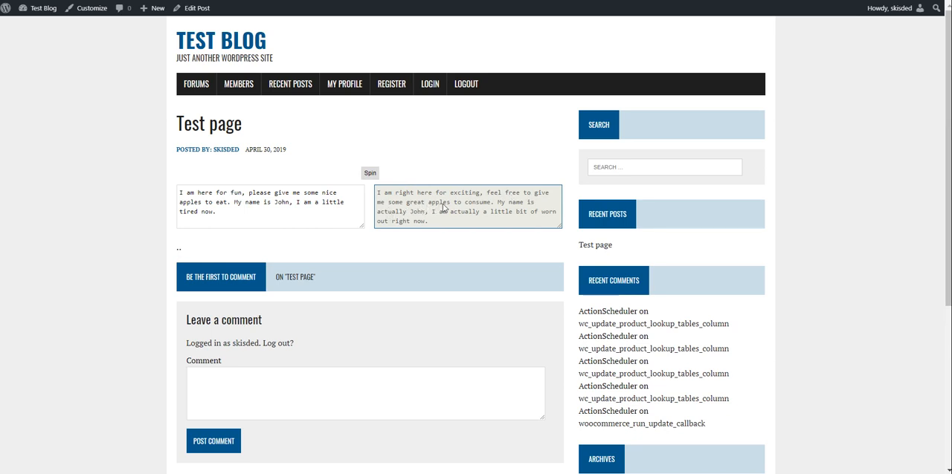
pyautogui.moveTo(472, 208)
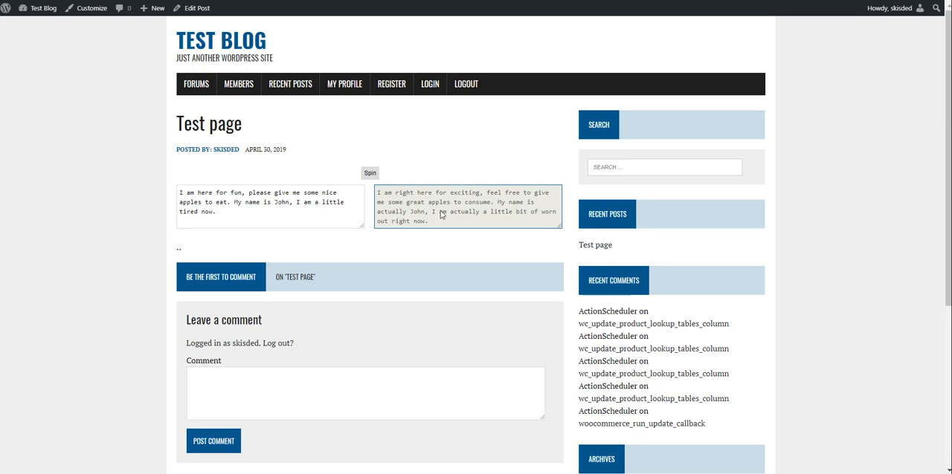
pyautogui.moveTo(534, 216)
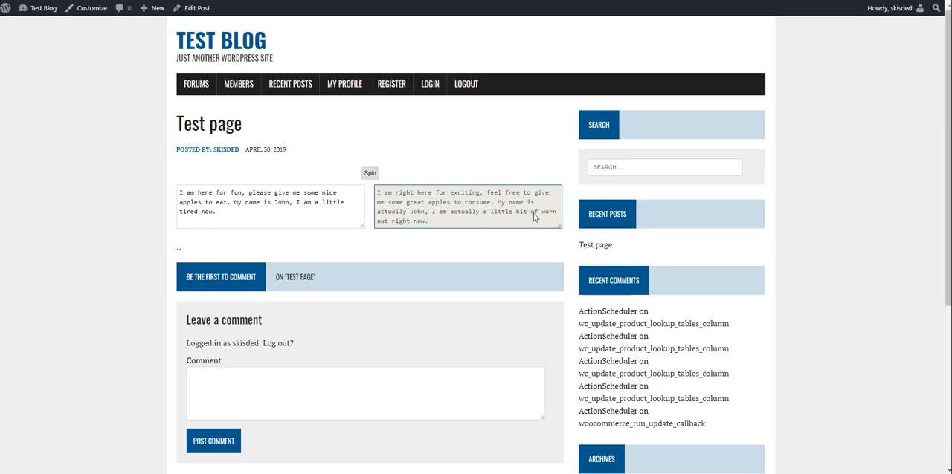
pyautogui.moveTo(420, 227)
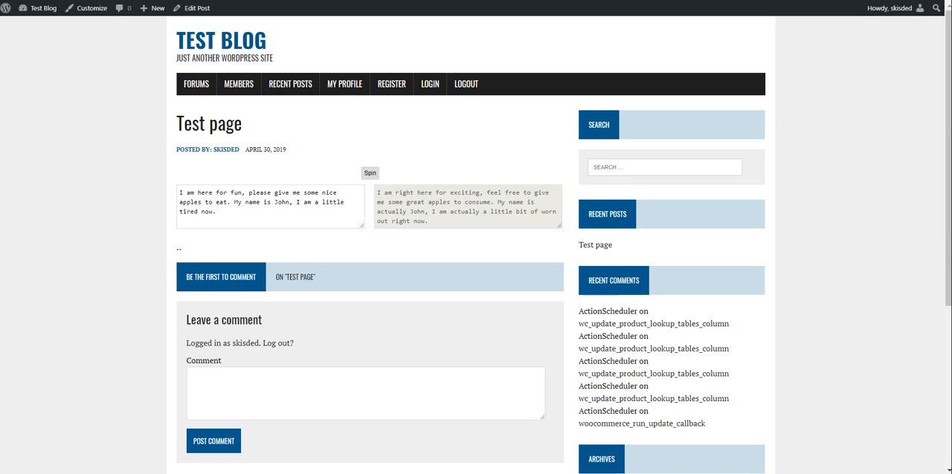
pyautogui.click(196, 8)
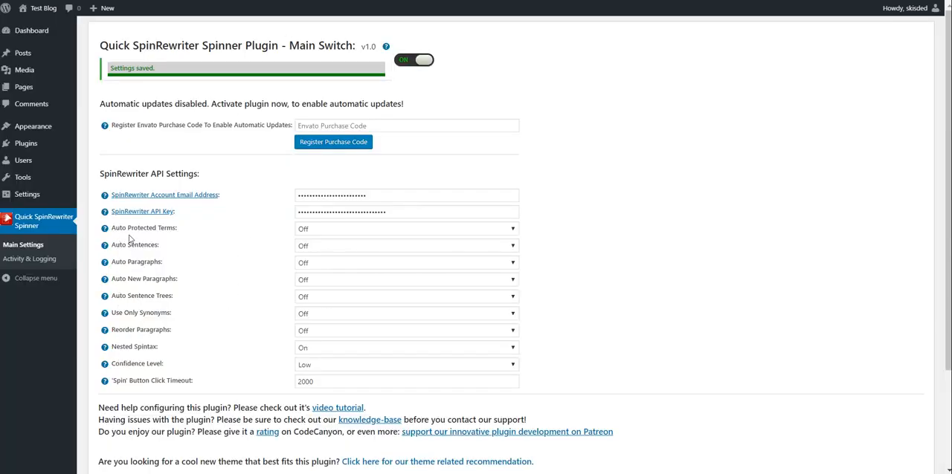
# Step: Scroll the Test page editor to show the spinrewriter-show-form shortcode
pyautogui.scroll(-3)
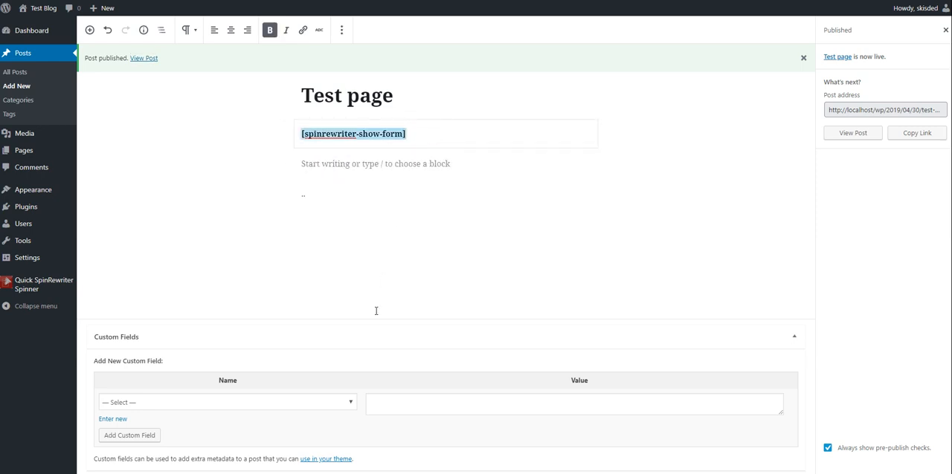
# Step: Replace the shortcode paragraph with a Quick SpinRewriter Spinner block from Embeds
pyautogui.click(353, 134)
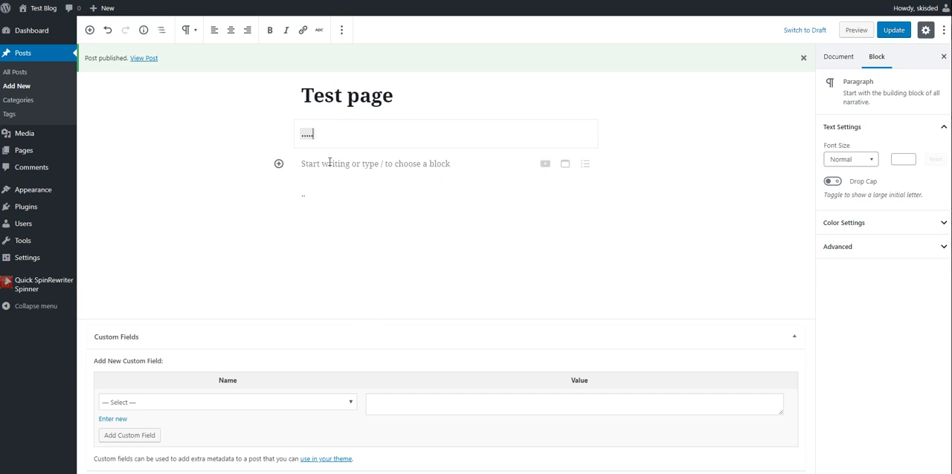
pyautogui.click(278, 164)
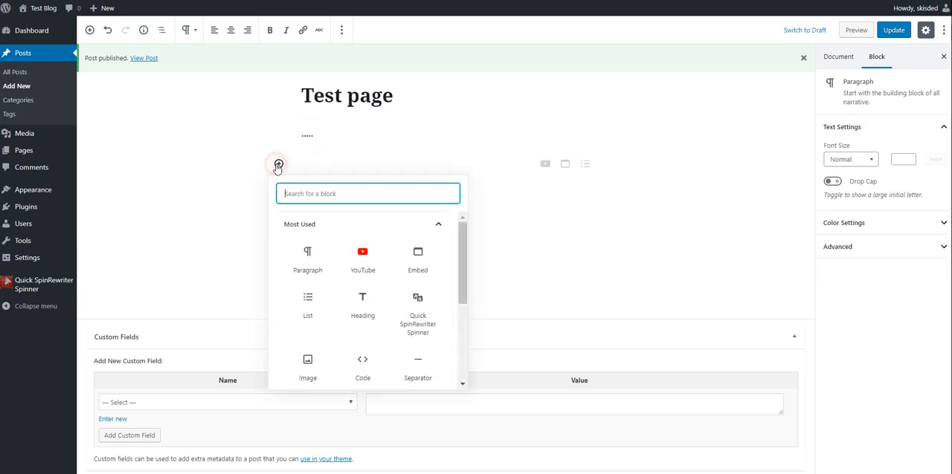
pyautogui.scroll(-3)
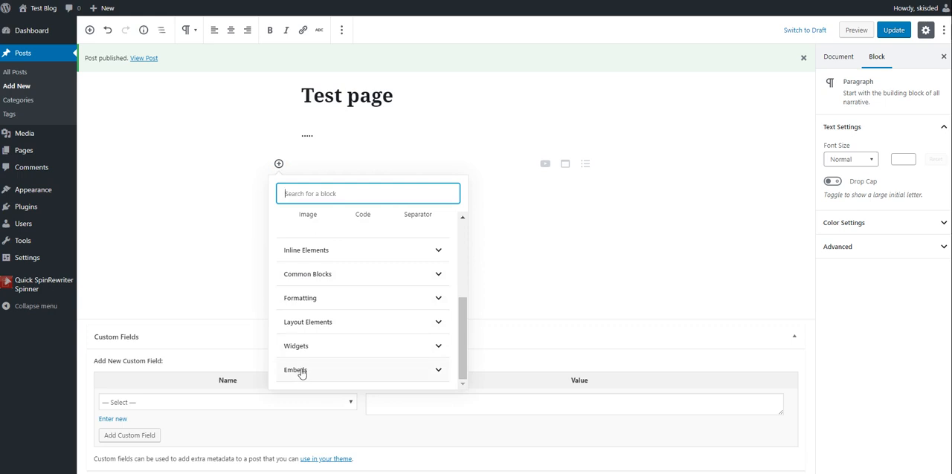
pyautogui.click(295, 370)
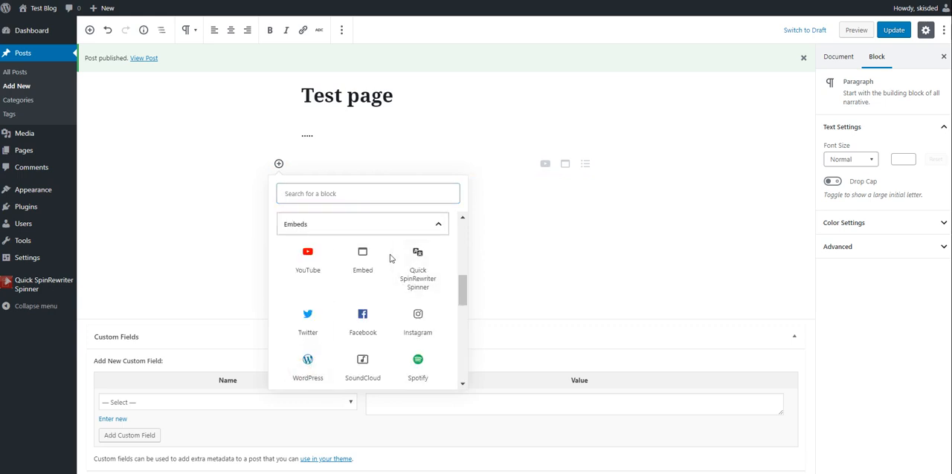
pyautogui.click(417, 260)
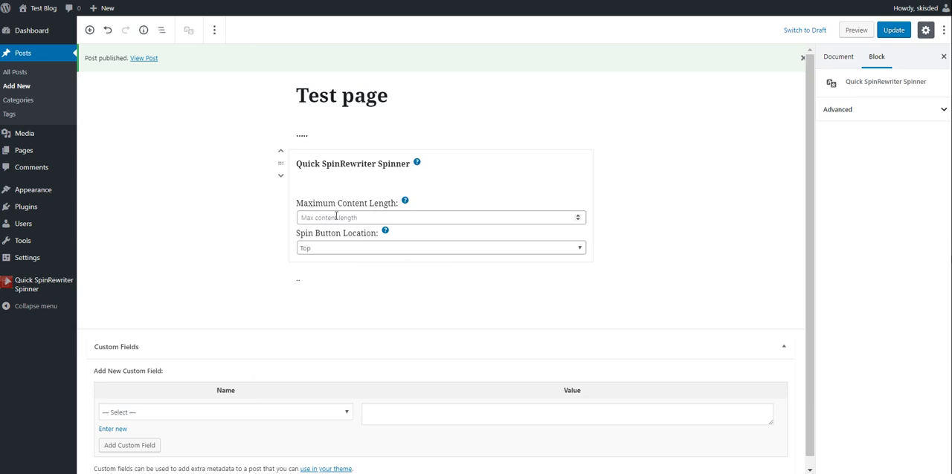
# Step: Set Maximum Content Length to 500 and spin button location Bottom, then update the post
pyautogui.click(439, 217)
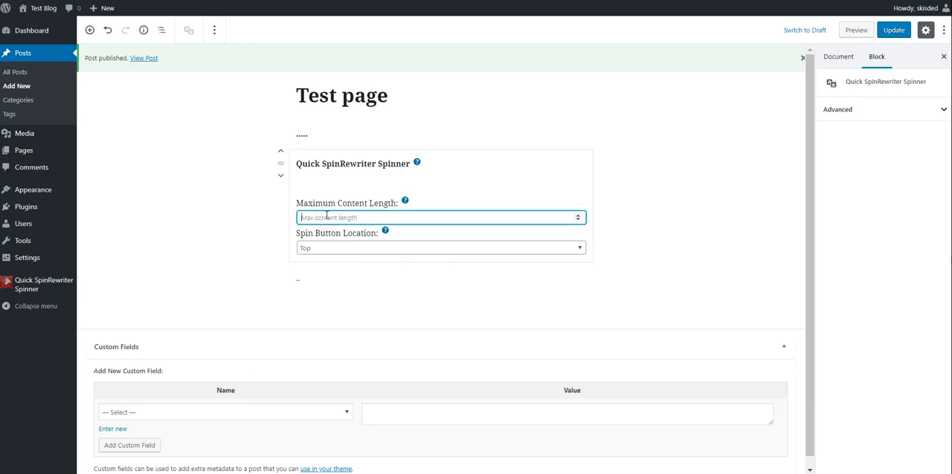
pyautogui.write('500')
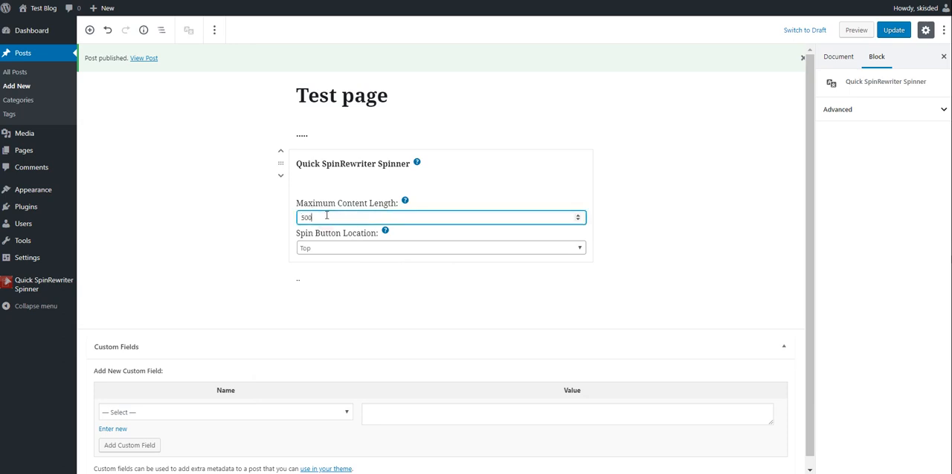
pyautogui.moveTo(414, 196)
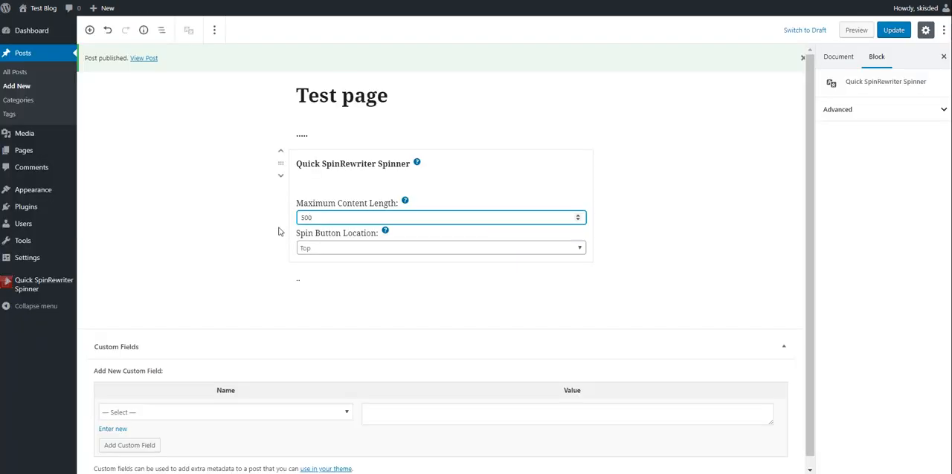
pyautogui.click(440, 248)
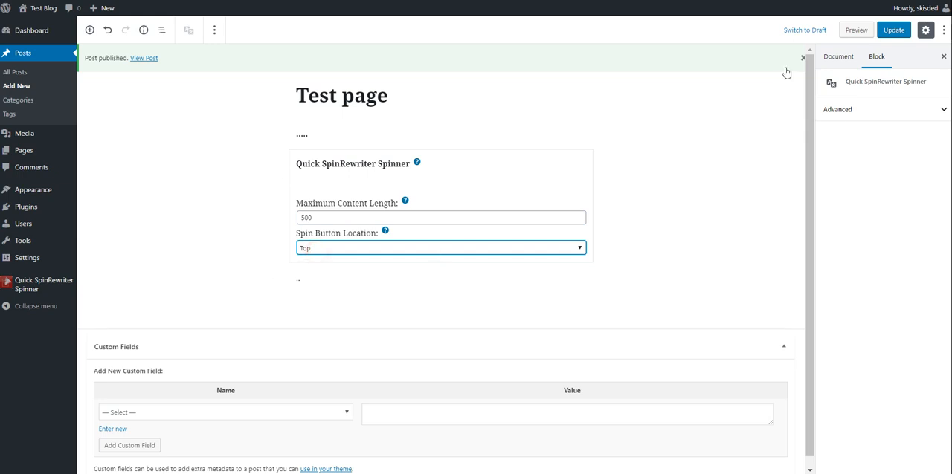
pyautogui.click(440, 248)
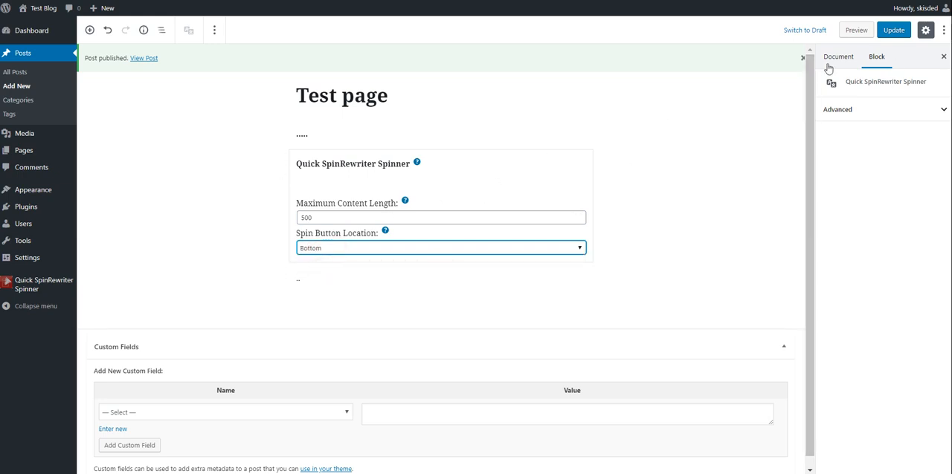
pyautogui.click(144, 58)
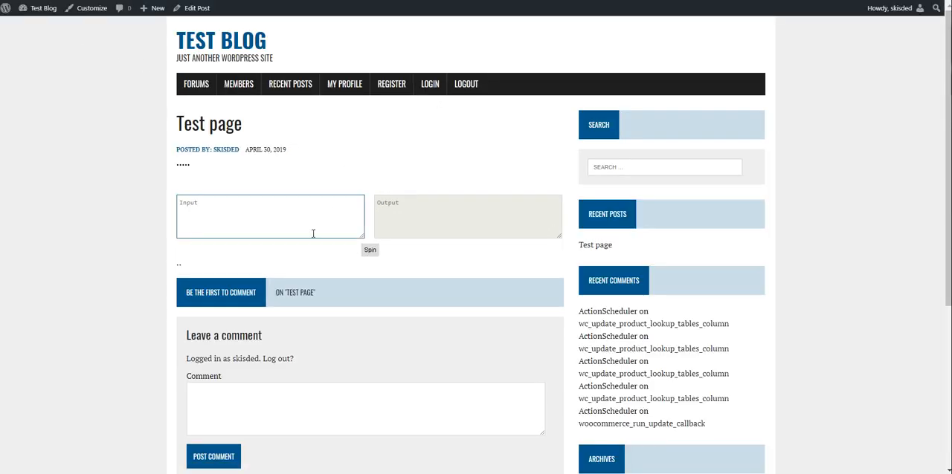
# Step: Spin 'Testing the spinner now. I am very happy.' on the live Test page
pyautogui.write('Testing the spi')
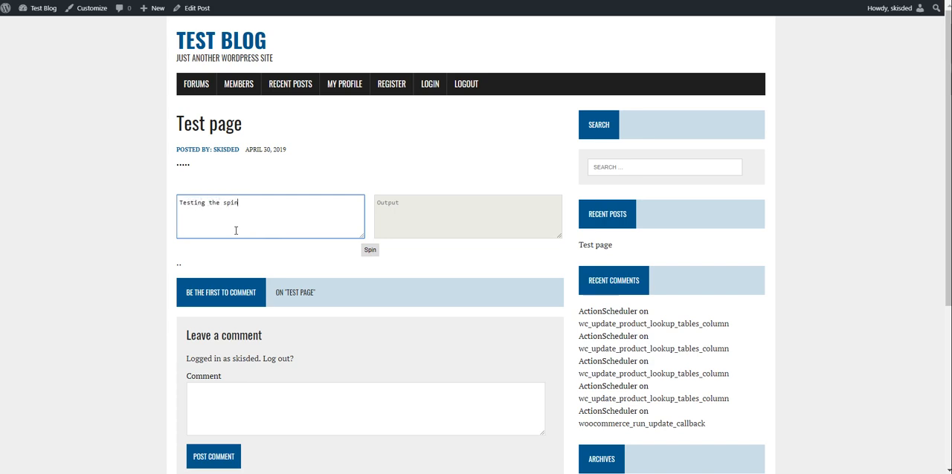
pyautogui.write('ner now. I am')
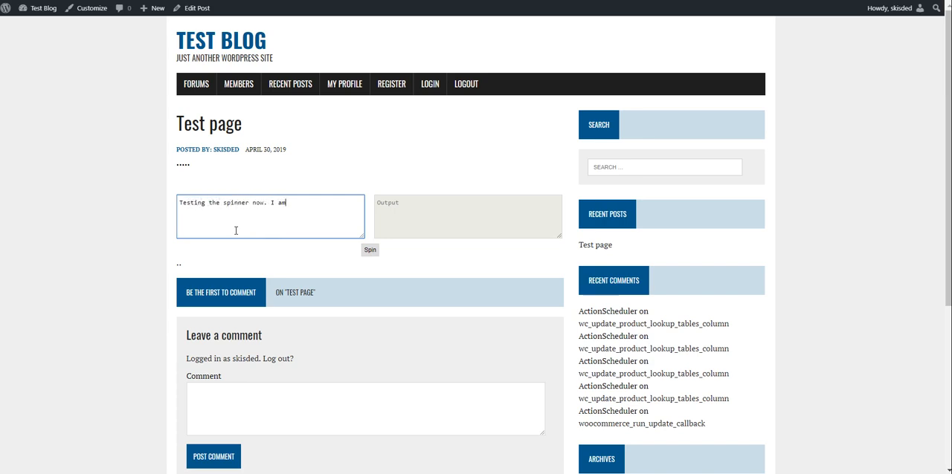
pyautogui.write('very happ')
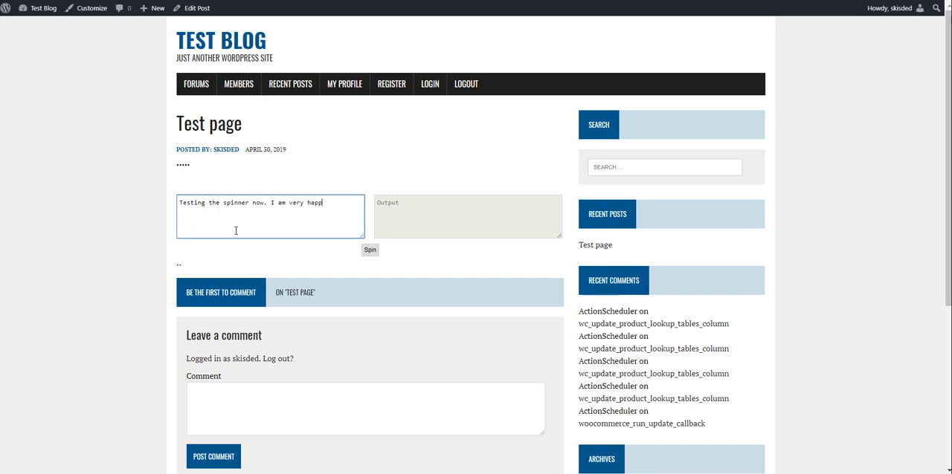
pyautogui.click(370, 250)
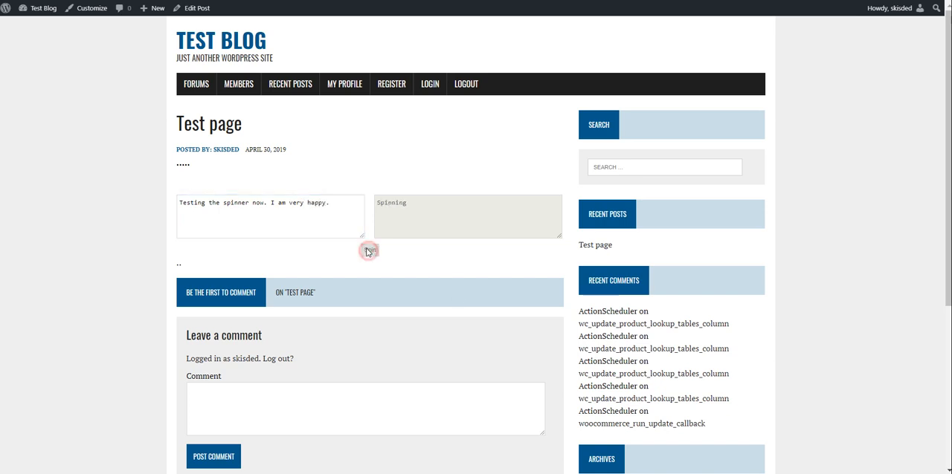
pyautogui.click(370, 249)
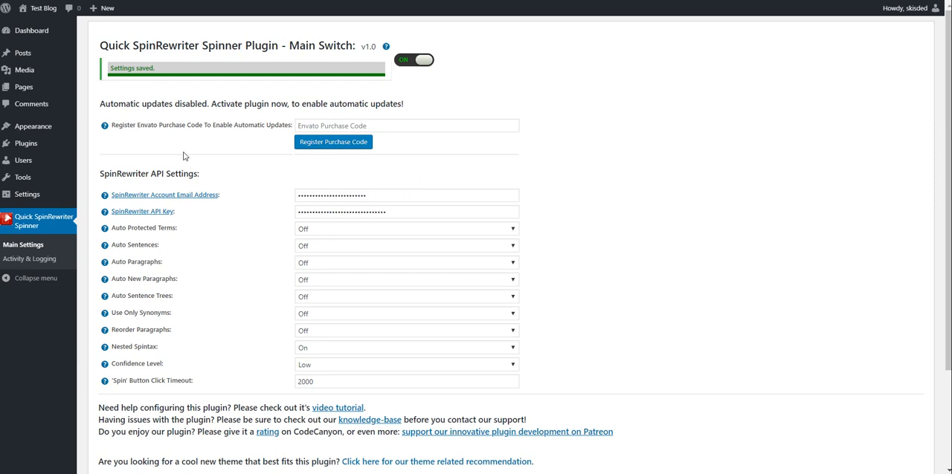
pyautogui.moveTo(58, 267)
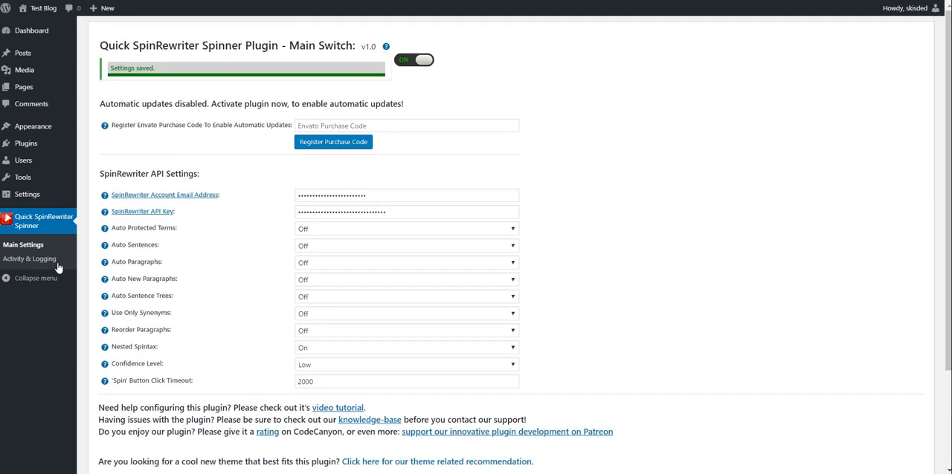
# Step: Review the Activity & Logging page's system info and empty log, then return to Main Settings
pyautogui.click(29, 259)
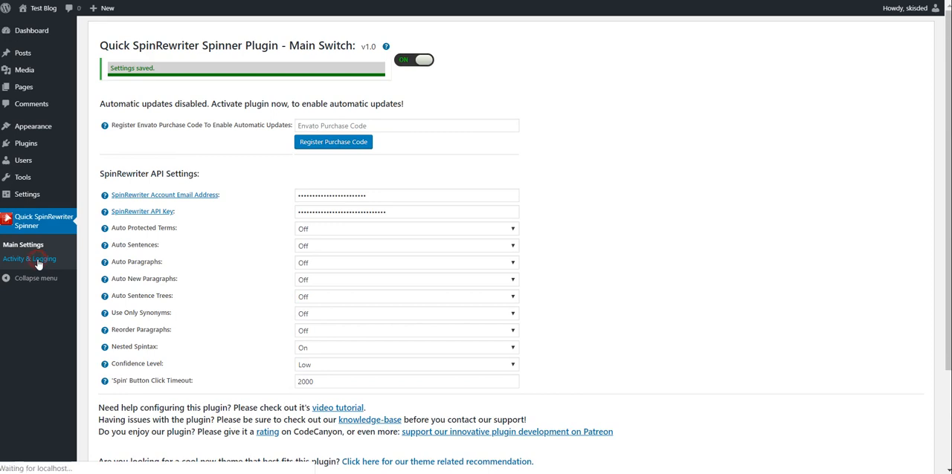
pyautogui.click(30, 258)
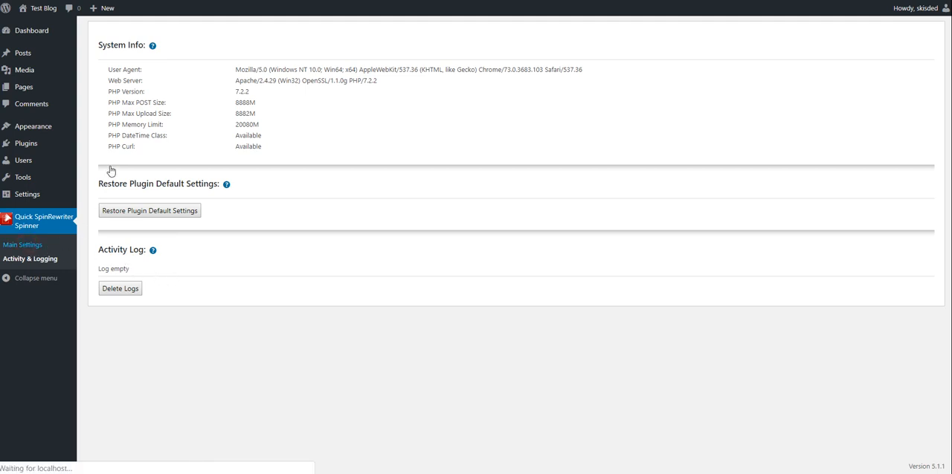
pyautogui.click(23, 244)
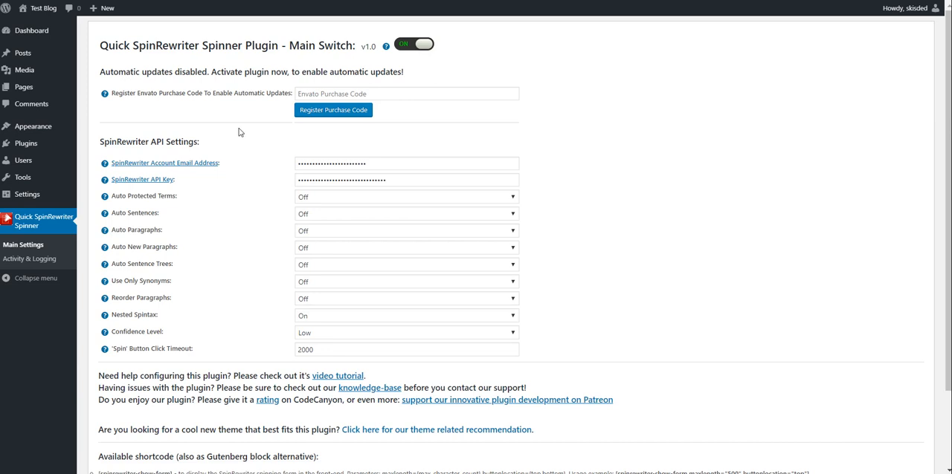
pyautogui.moveTo(549, 48)
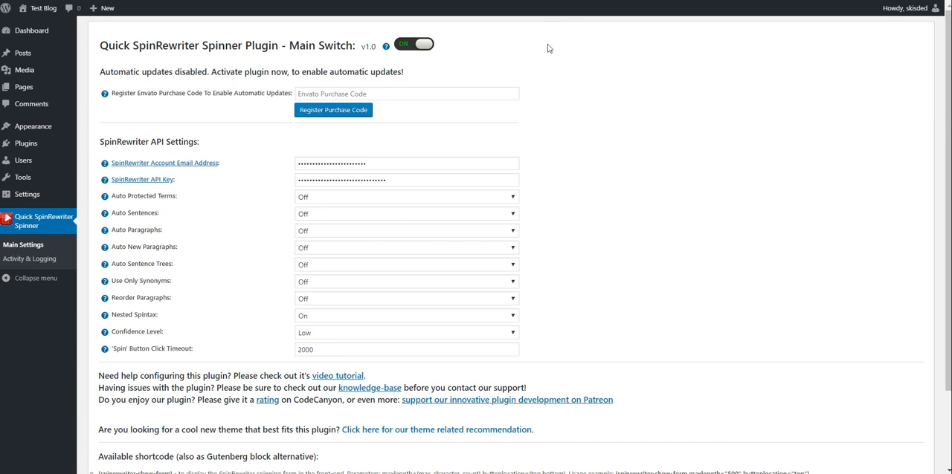
pyautogui.moveTo(572, 29)
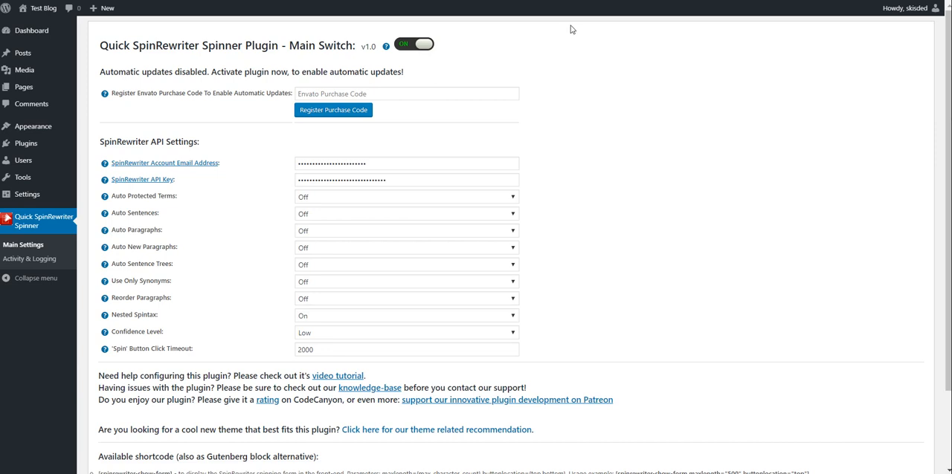